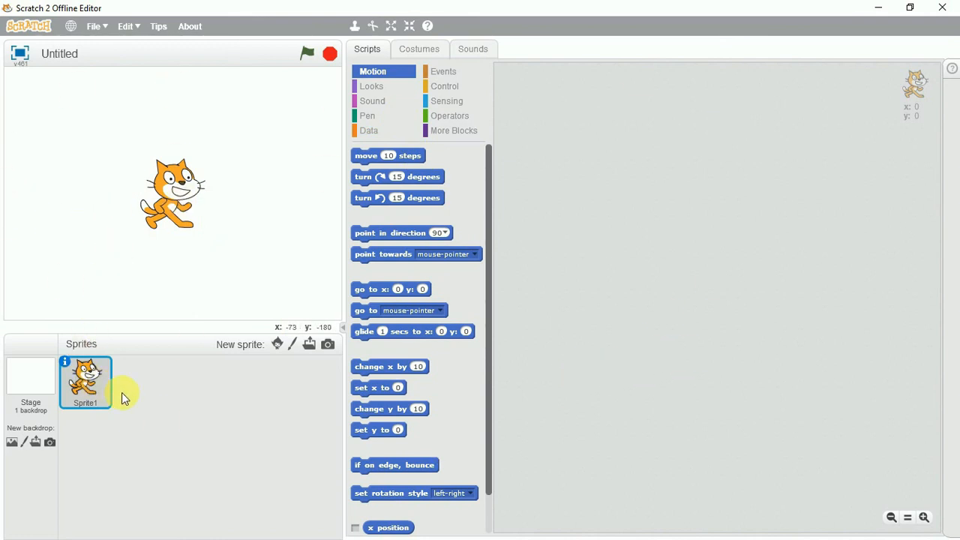
Delete the default Sprite1 cat from the project.
left_click(30, 381)
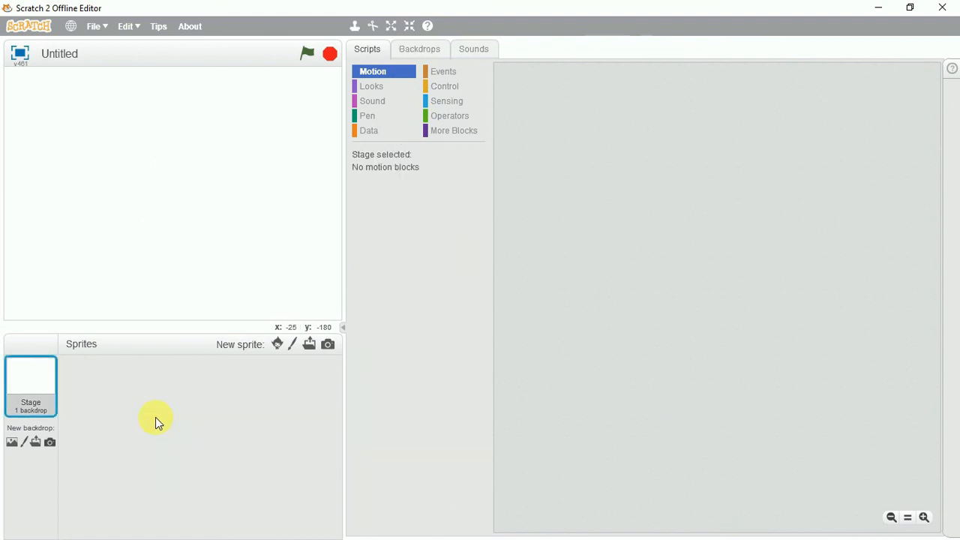
mouse_move(495, 281)
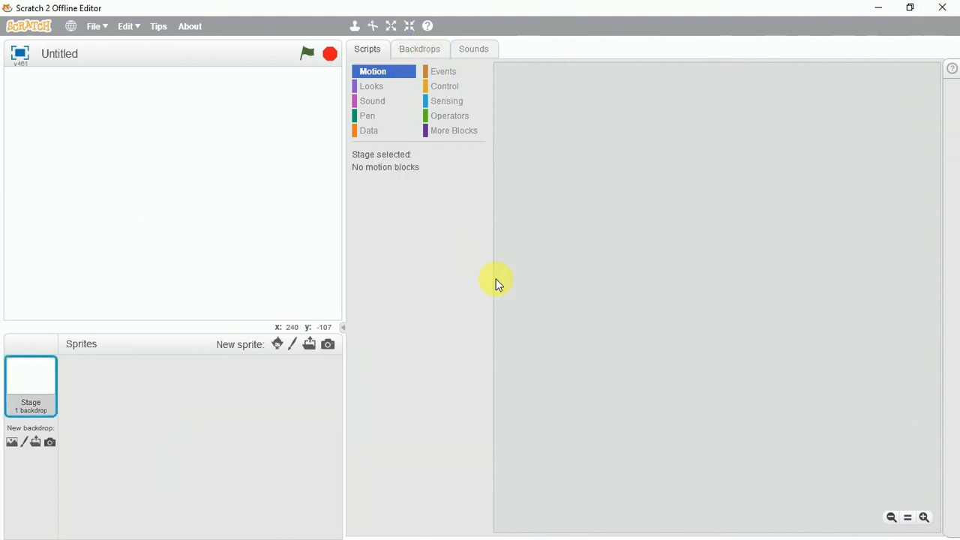
mouse_move(277, 343)
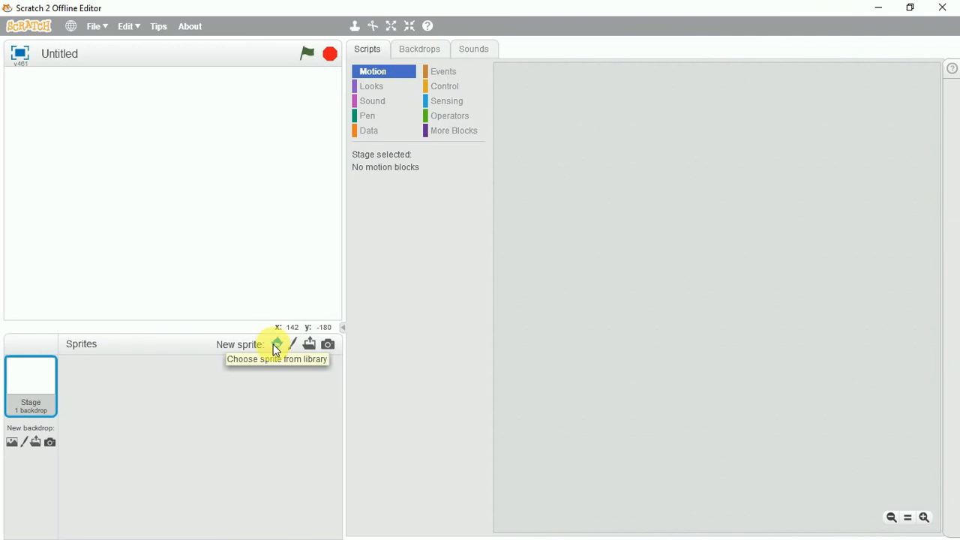
Add the Penguin2 Talk sprite from the Animals sprite library.
left_click(276, 344)
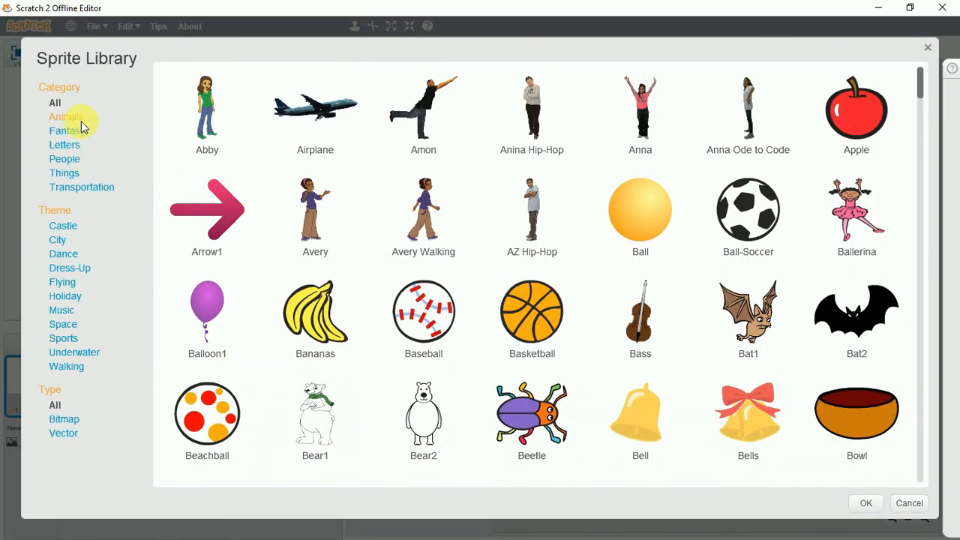
left_click(67, 117)
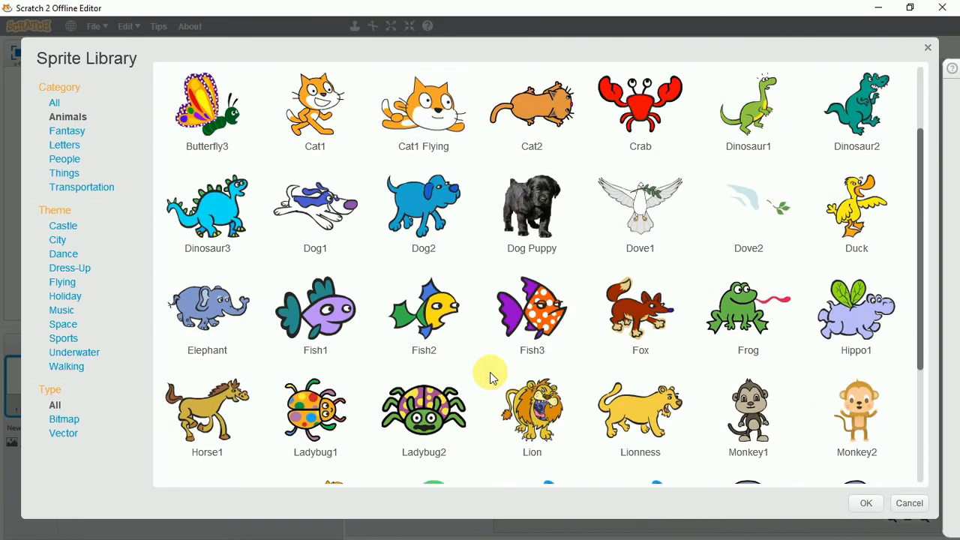
scroll("down", 3)
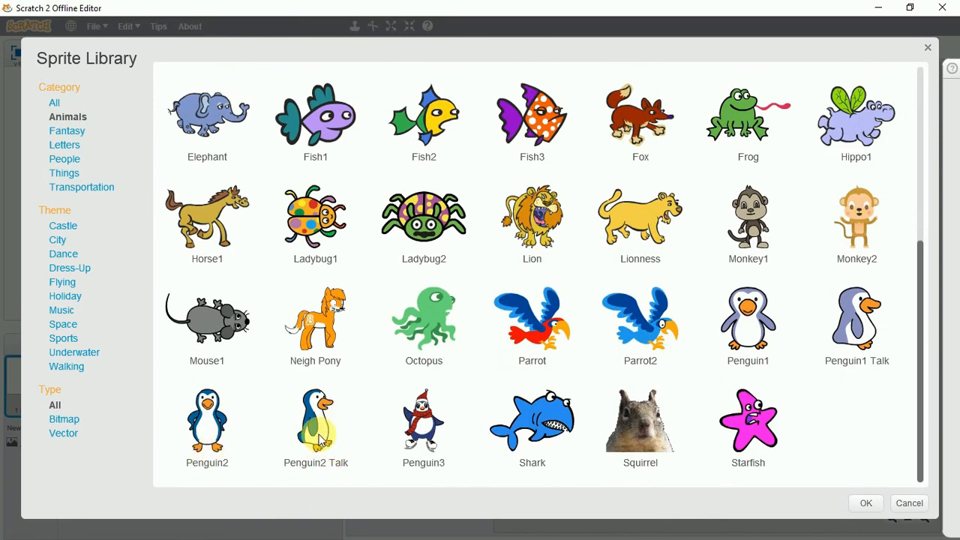
left_click(314, 427)
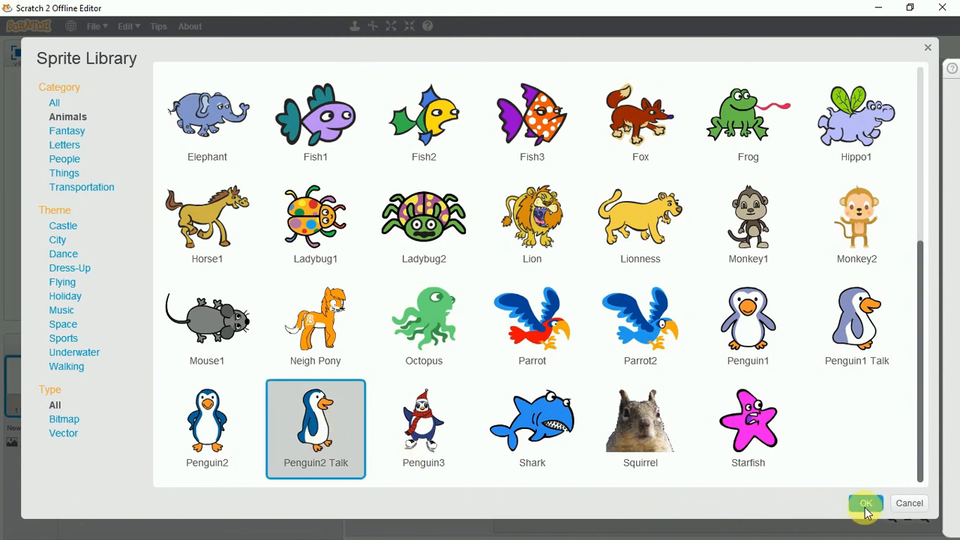
left_click(866, 502)
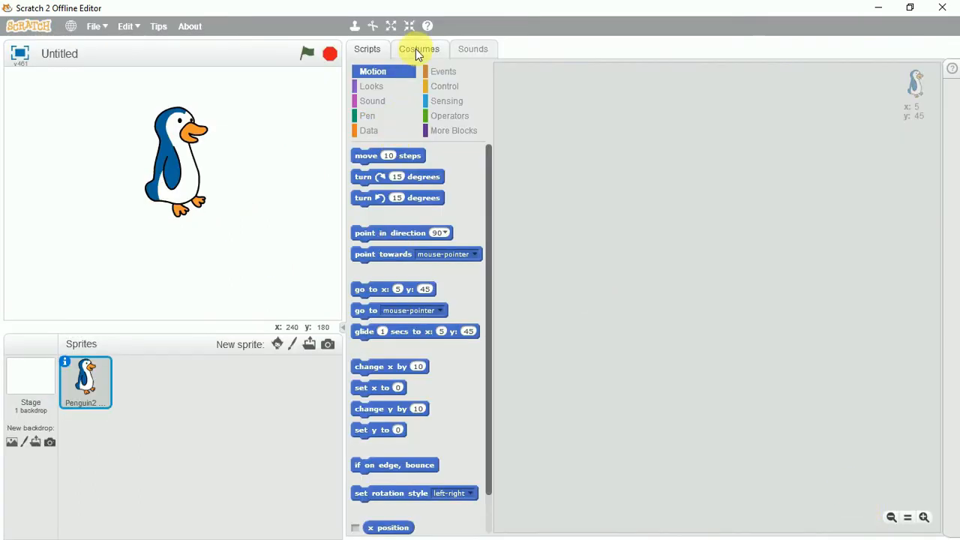
View the penguin's penguin2 talk-a and talk-b costumes.
left_click(418, 49)
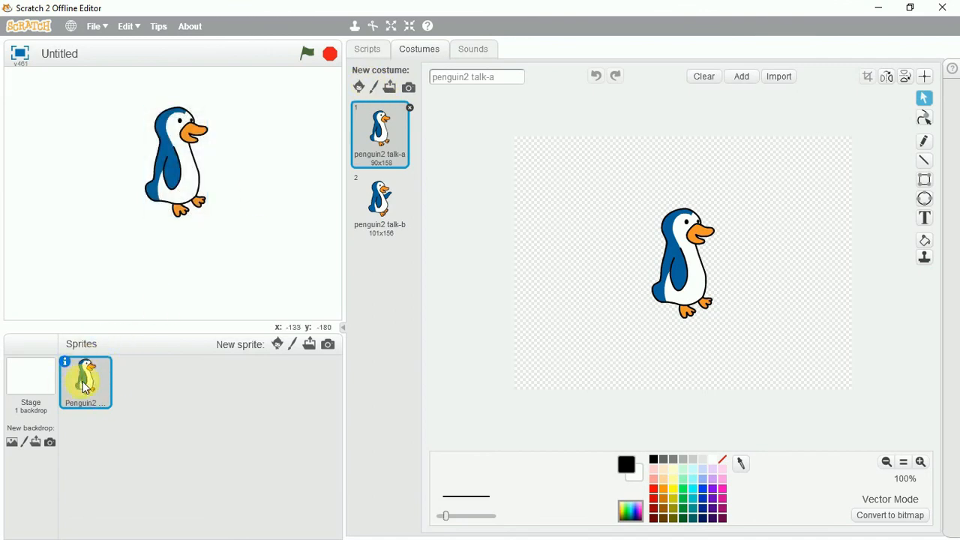
mouse_move(336, 220)
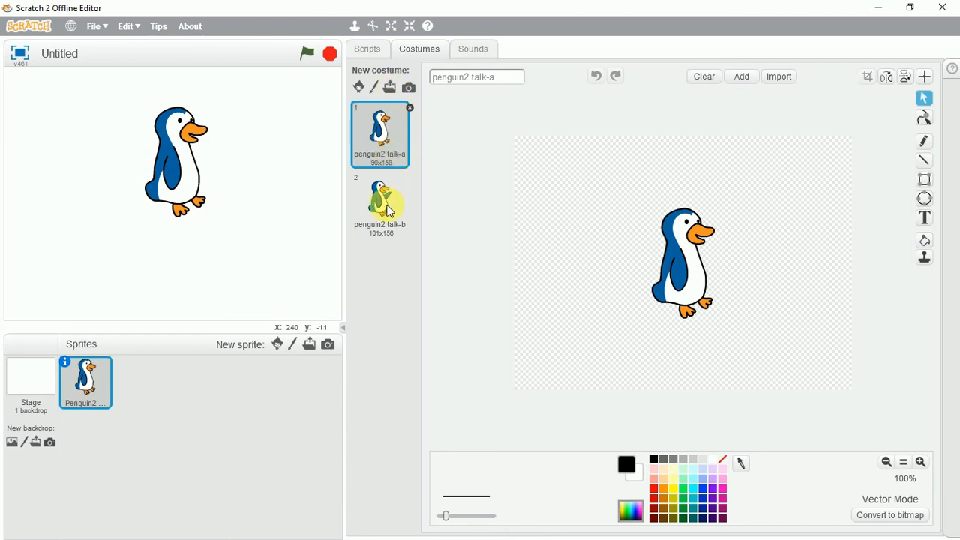
left_click(380, 206)
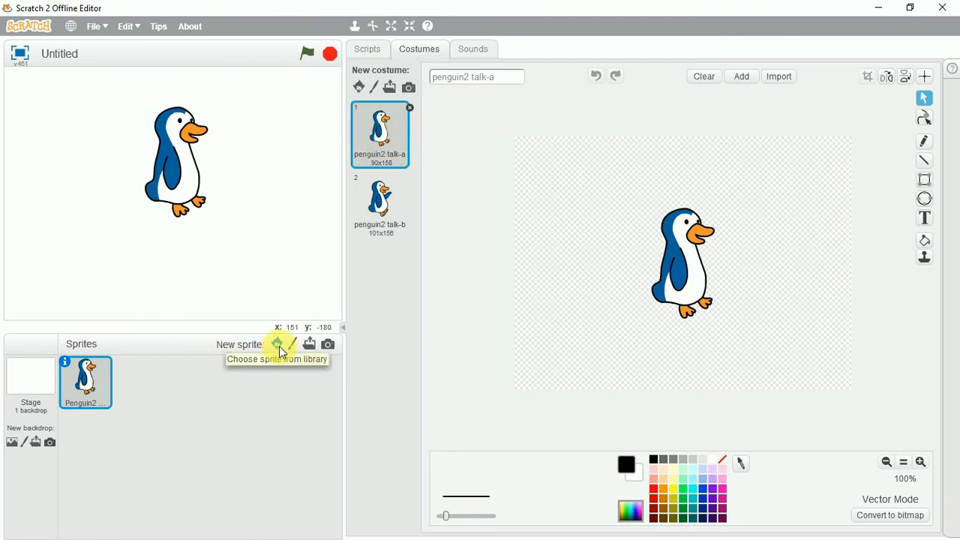
Add the skating Penguin3 sprite from the Animals library.
left_click(277, 343)
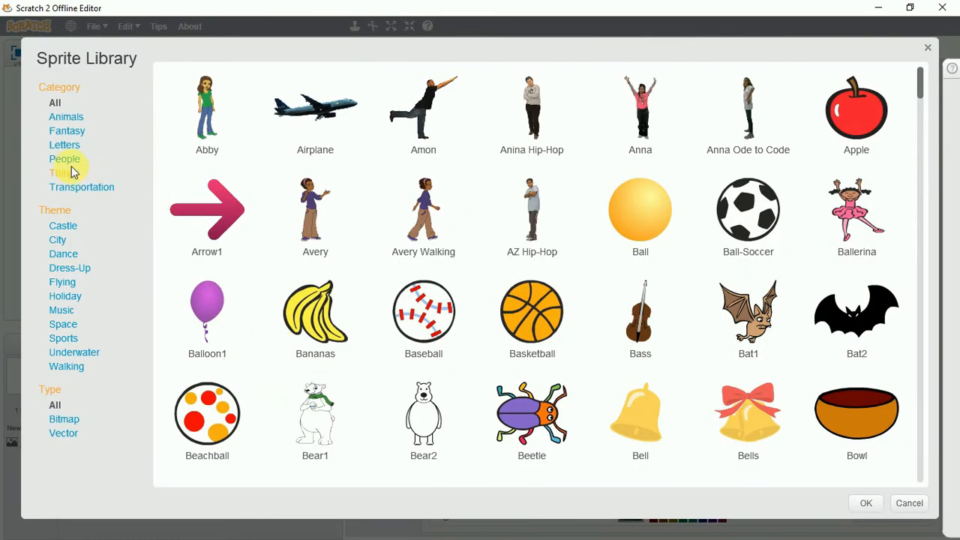
left_click(66, 116)
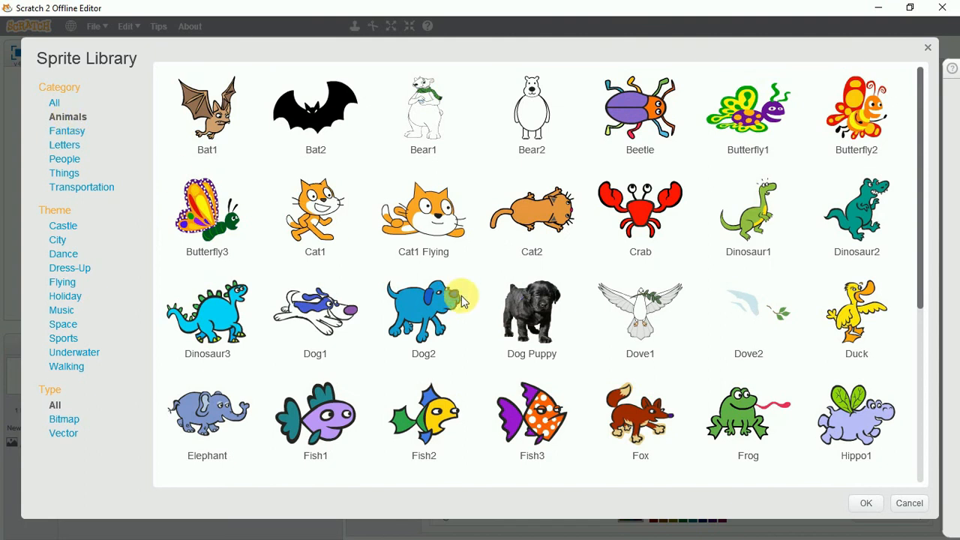
scroll("down", 3)
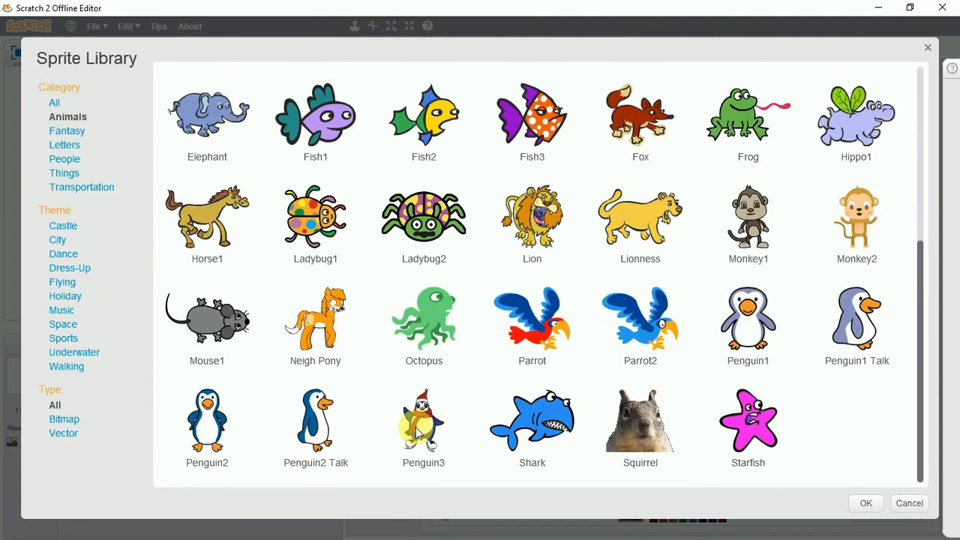
left_click(423, 428)
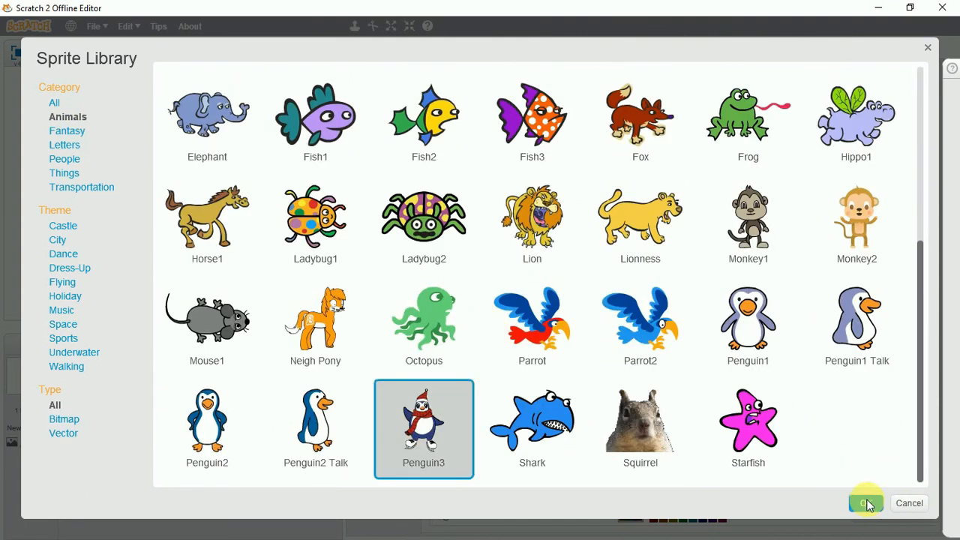
left_click(866, 502)
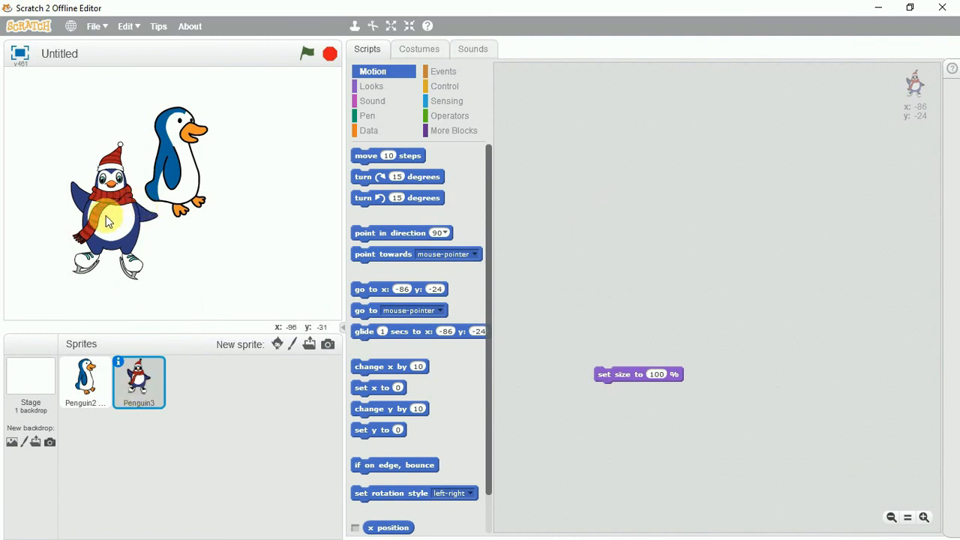
Place Penguin3 on the right and Penguin2 on the left, then enlarge Penguin3 with Grow.
left_click(85, 378)
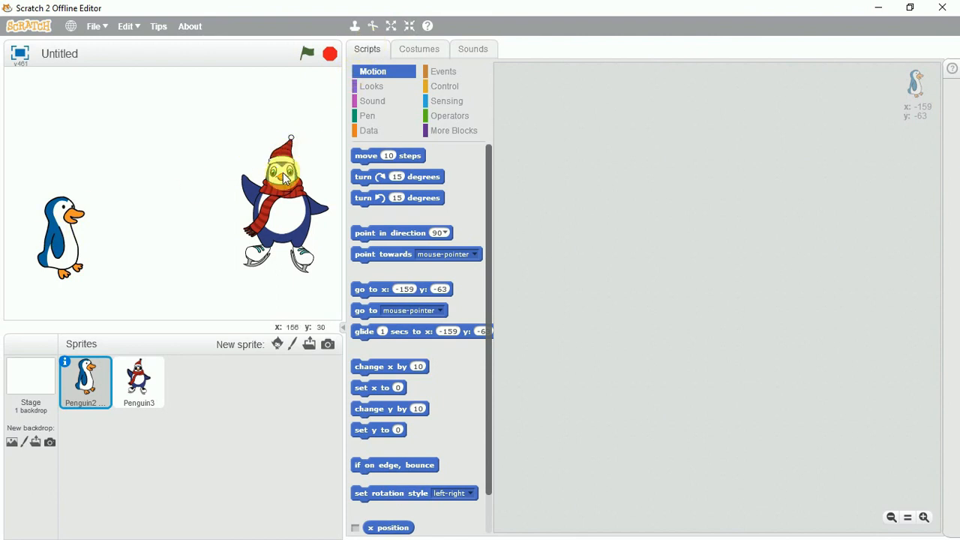
left_click(139, 383)
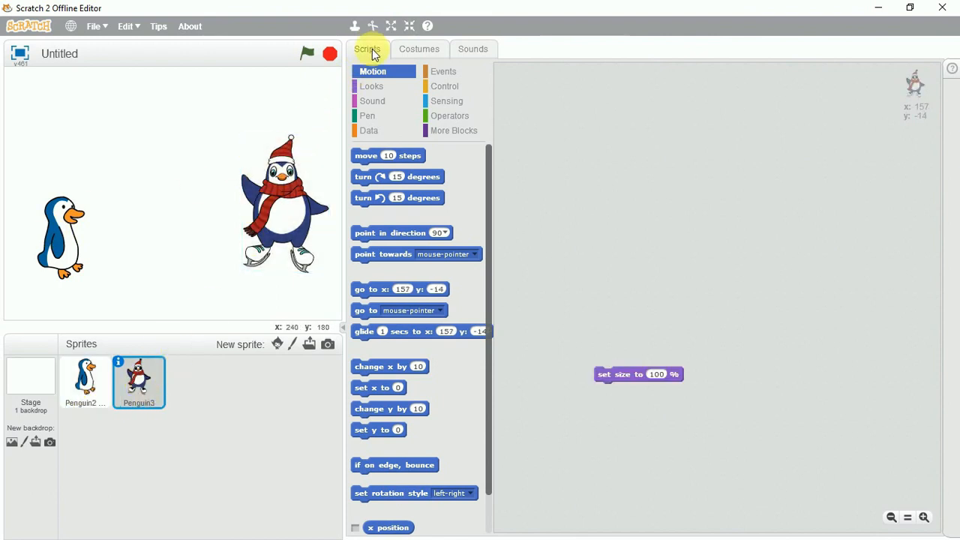
left_click(390, 26)
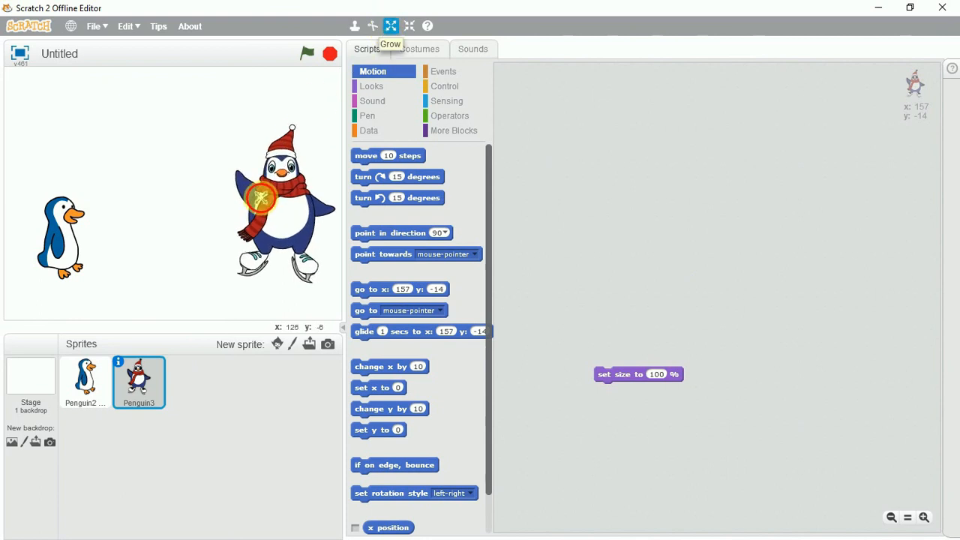
left_click(85, 382)
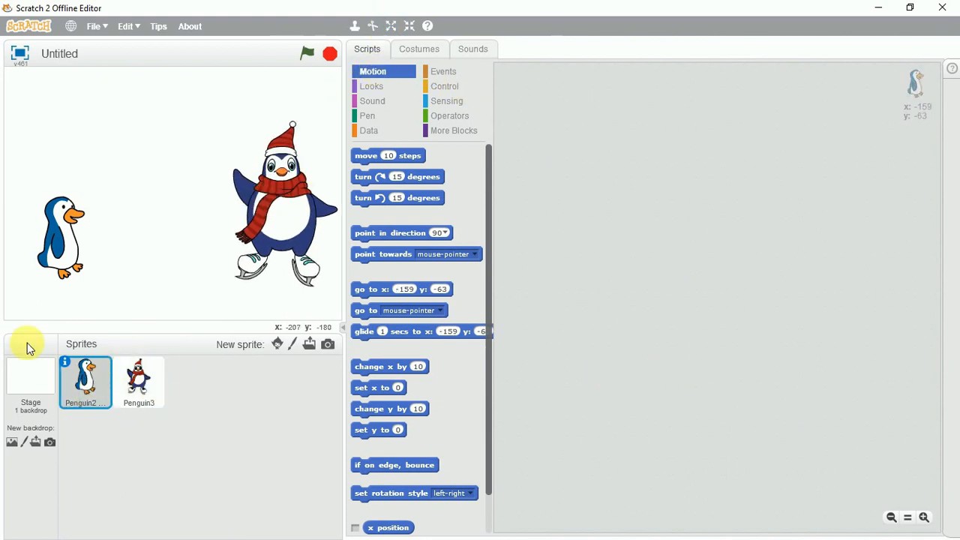
Set Penguin2 to costume talk-b and Penguin3 to costume penguin3-c.
left_click(418, 48)
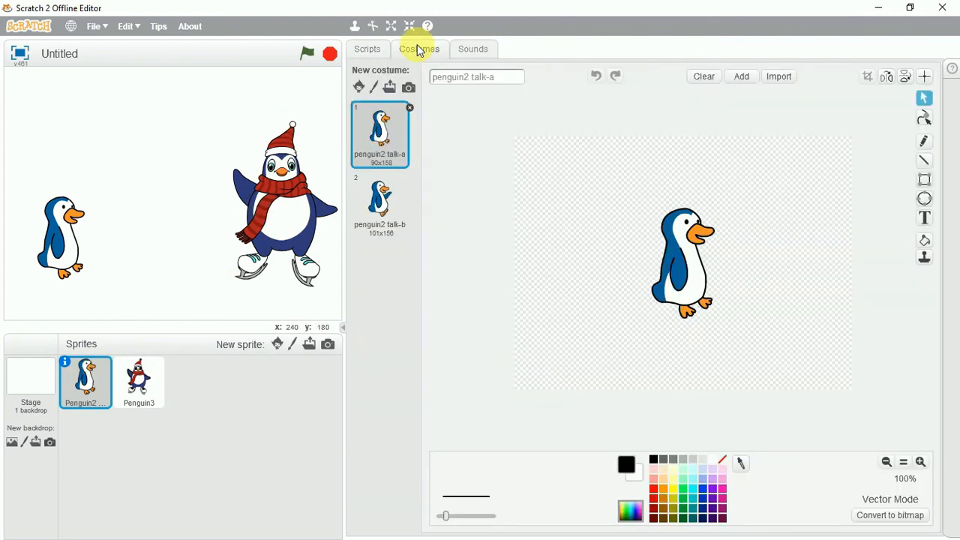
left_click(380, 199)
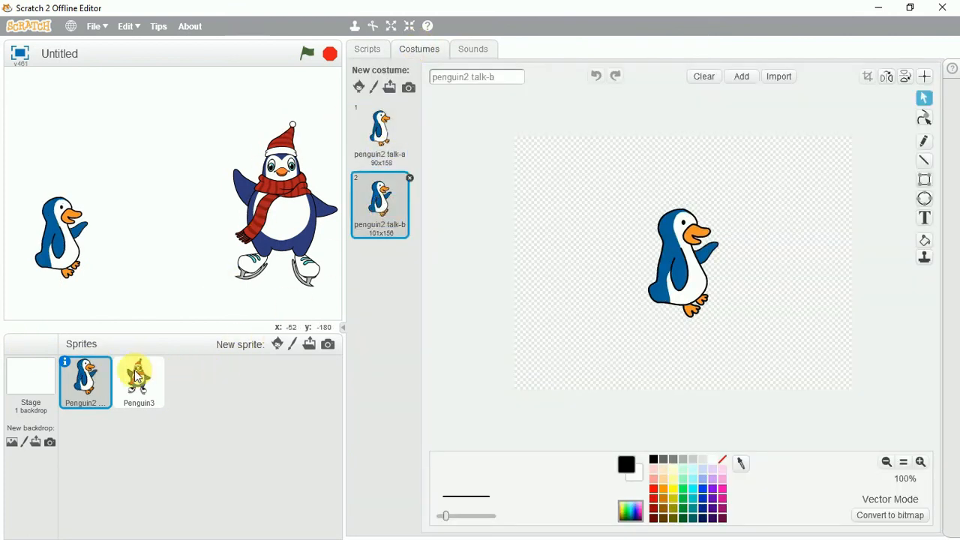
left_click(138, 378)
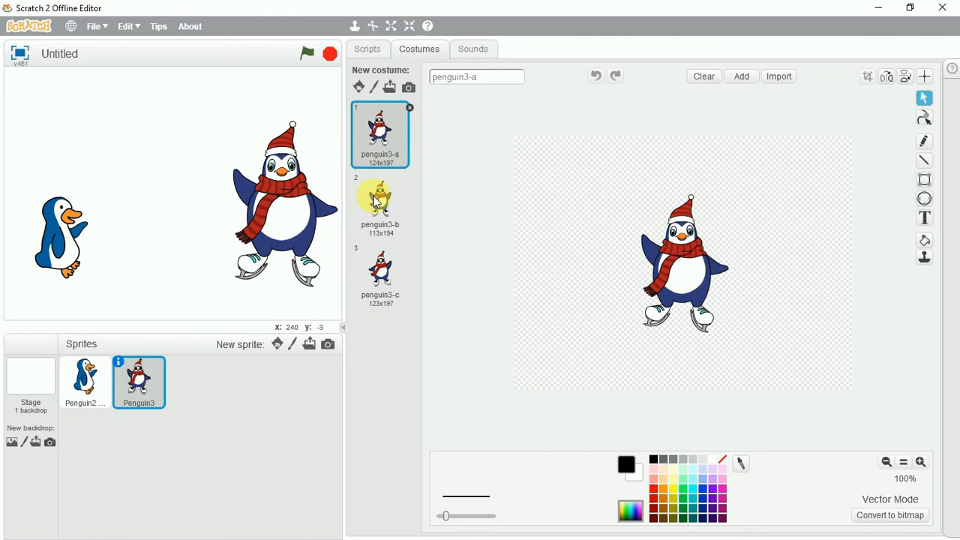
left_click(380, 273)
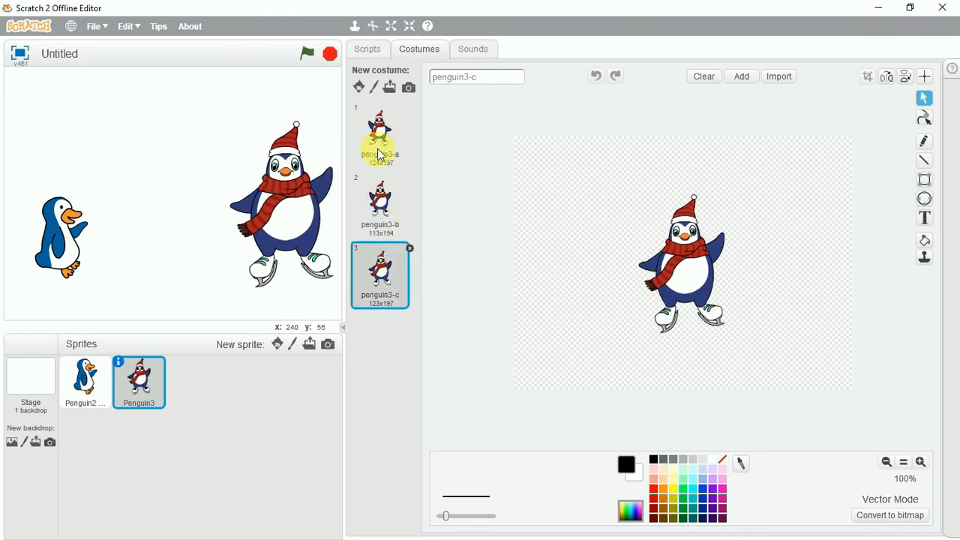
left_click(380, 205)
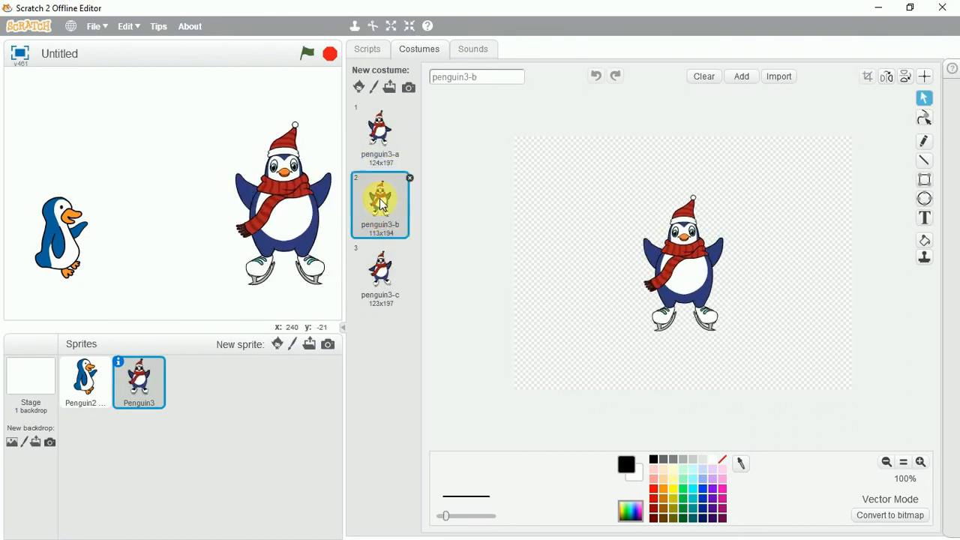
left_click(381, 275)
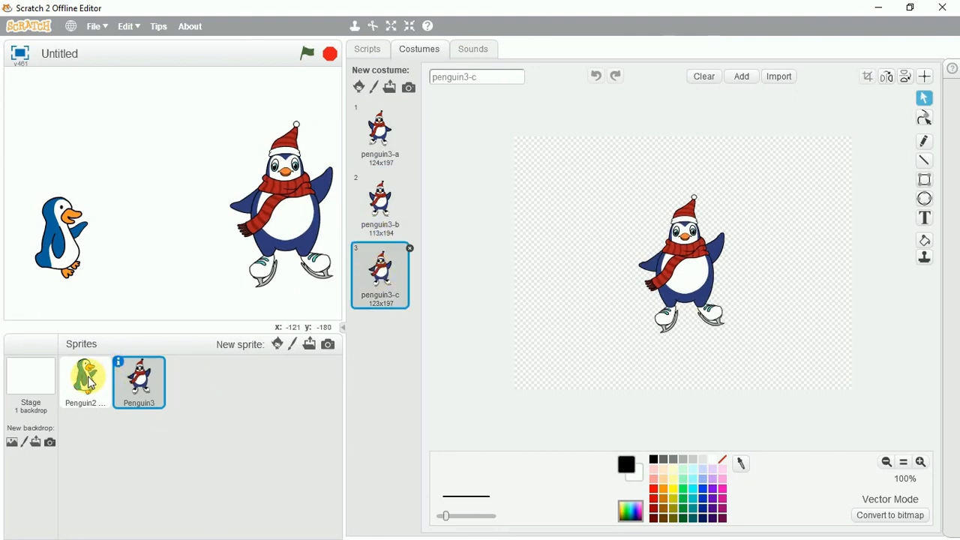
left_click(84, 379)
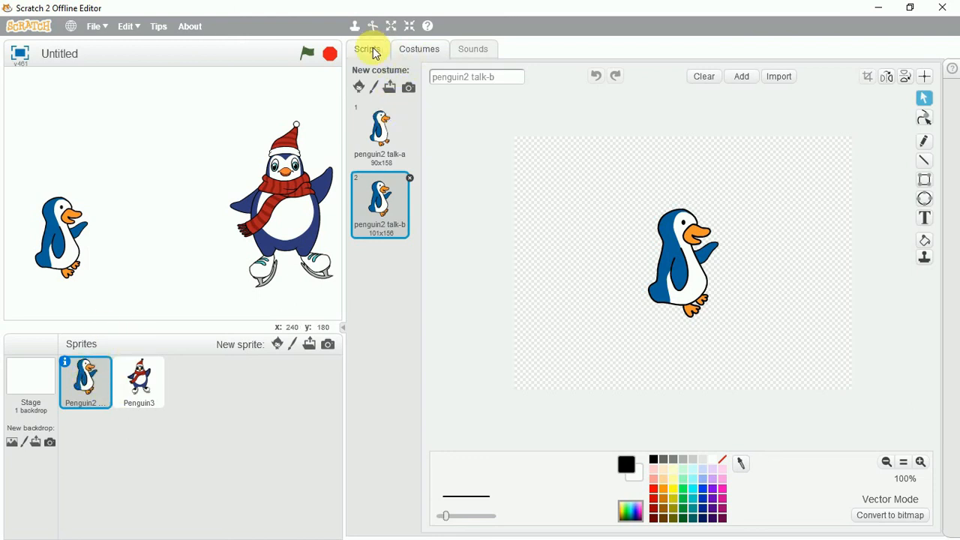
left_click(367, 49)
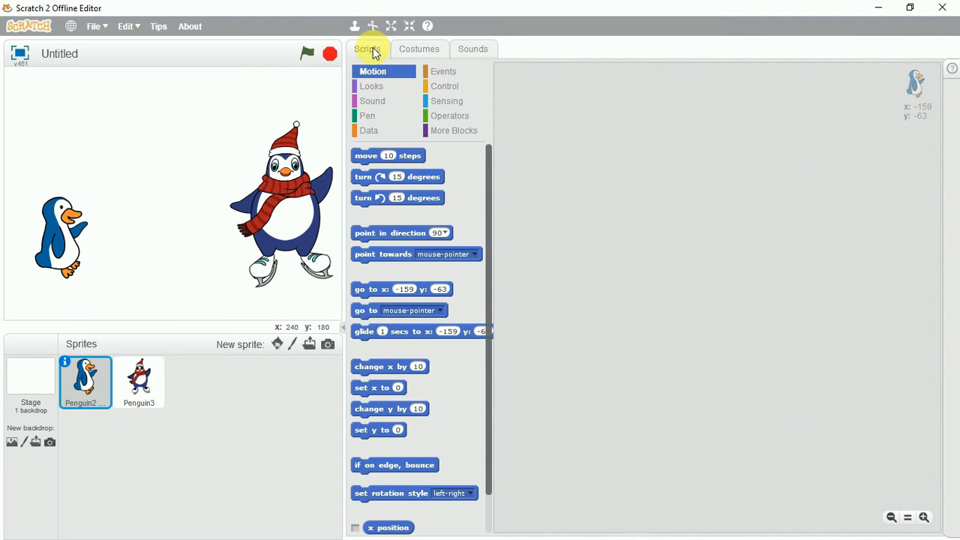
mouse_move(450, 82)
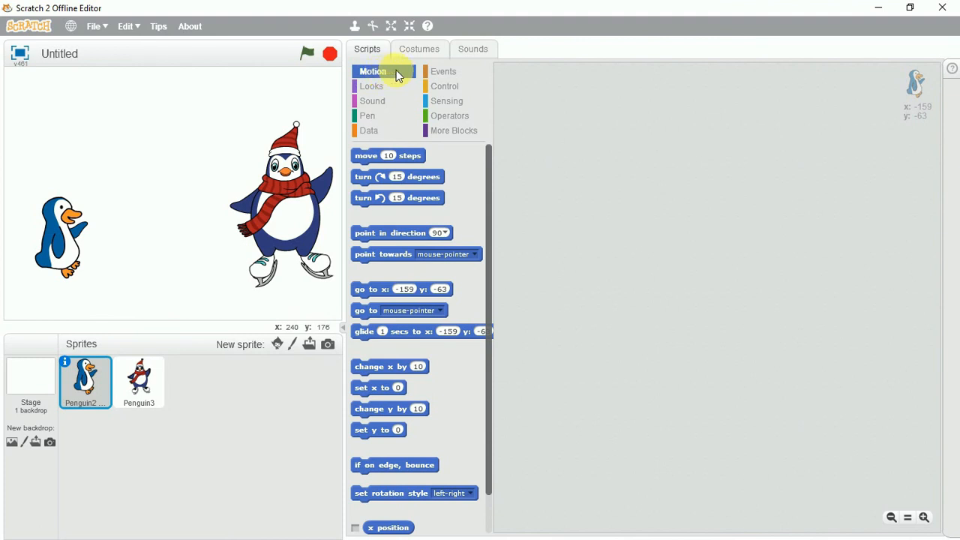
left_click(443, 71)
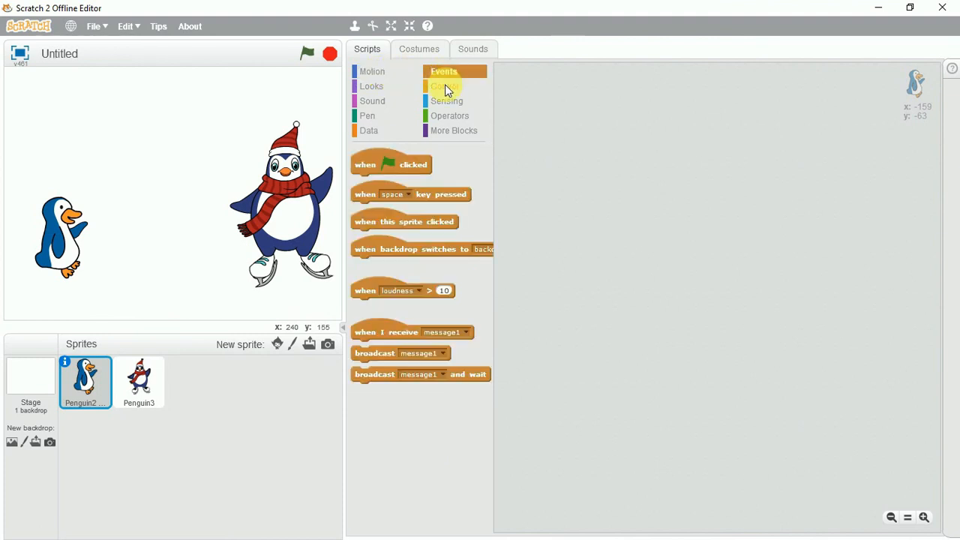
left_click(371, 86)
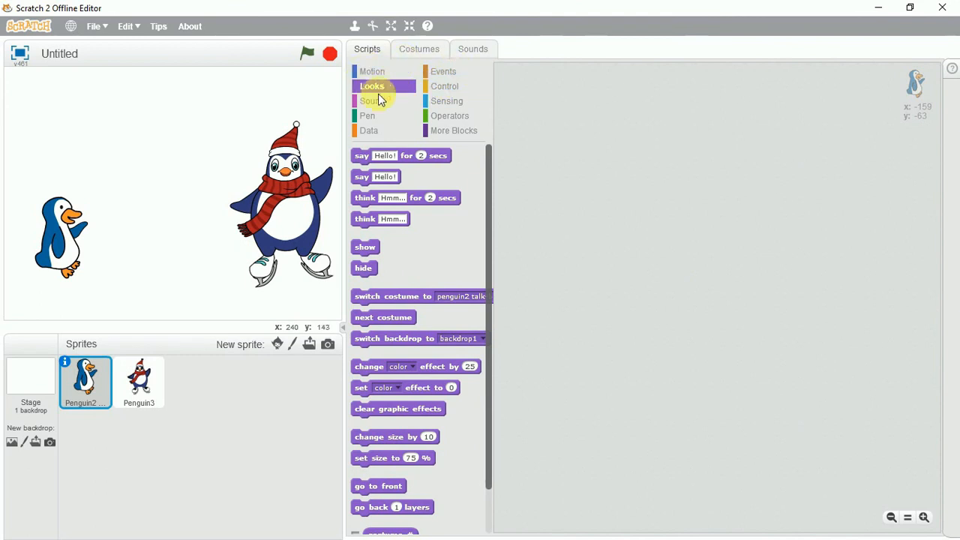
left_click(370, 101)
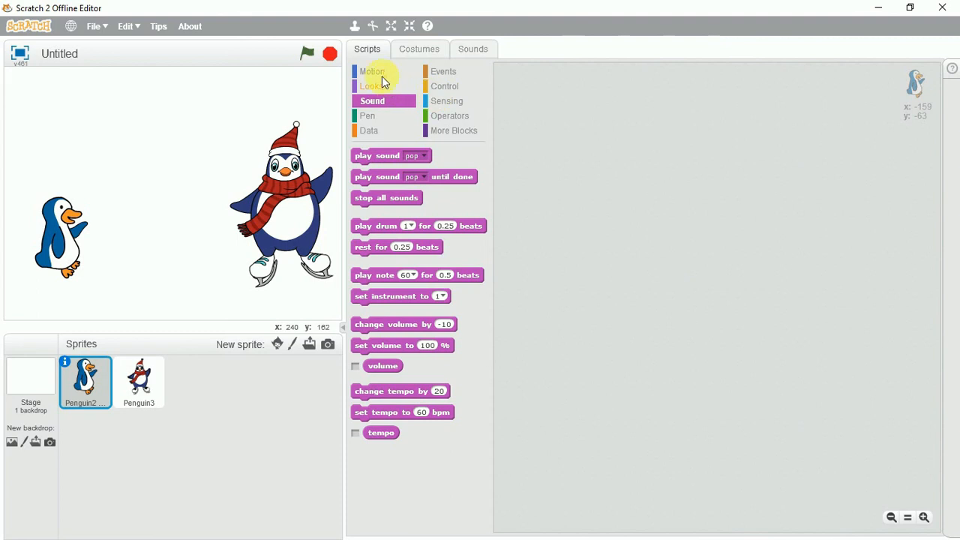
left_click(373, 71)
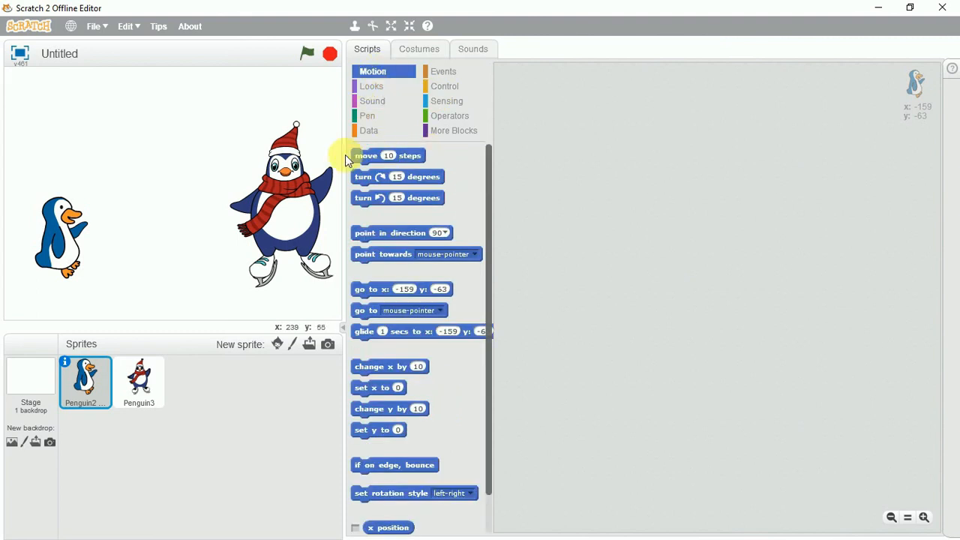
left_click(371, 85)
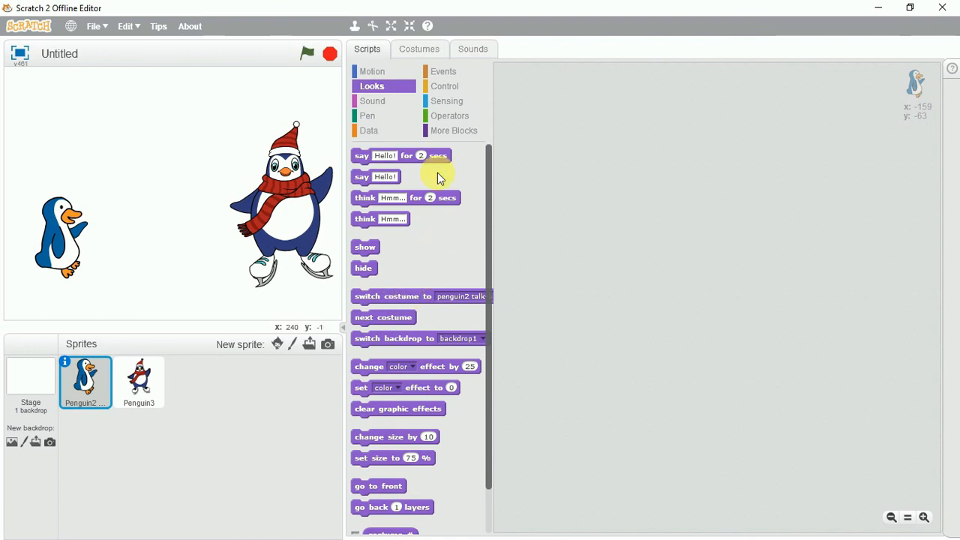
left_click(372, 100)
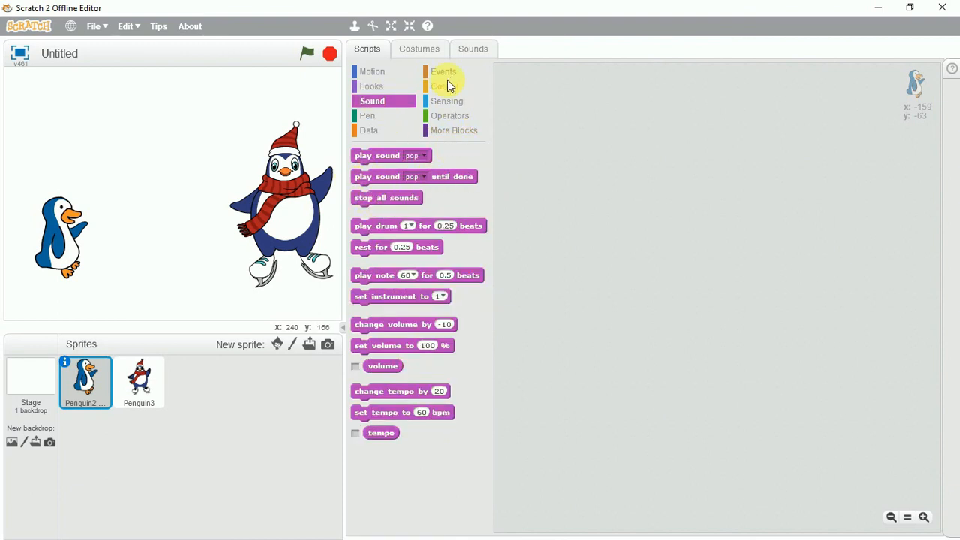
left_click(443, 71)
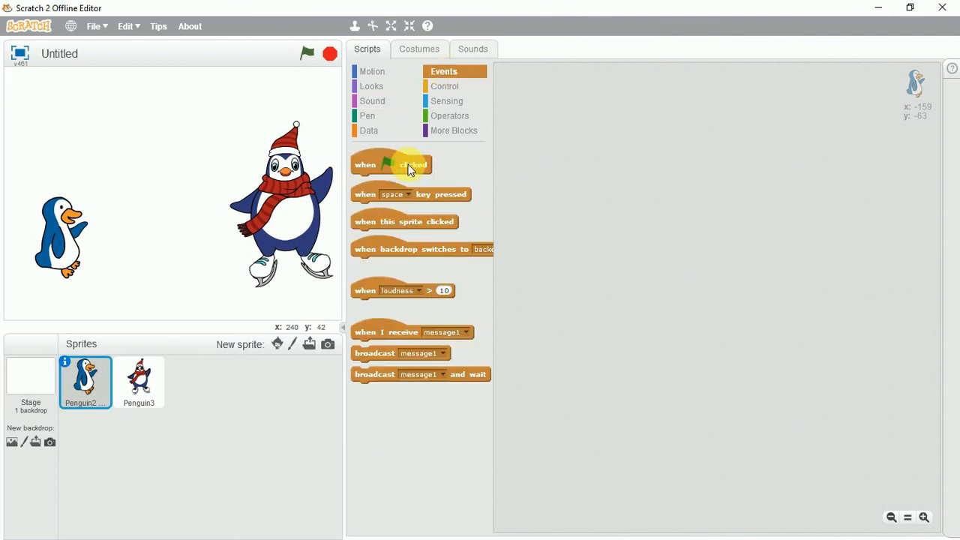
Place a 'when green flag clicked' hat block in Penguin2's Scripts area.
left_click_drag(390, 164, 558, 95)
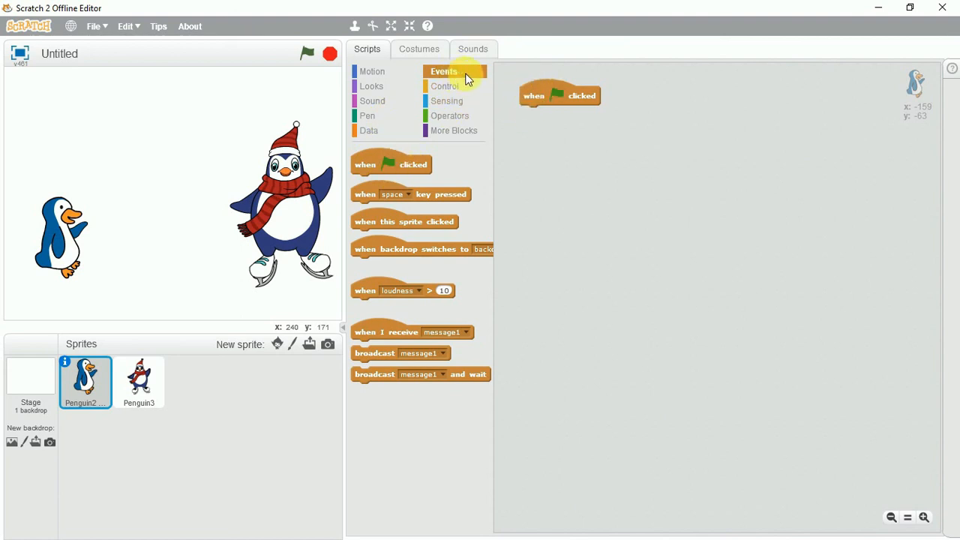
mouse_move(423, 249)
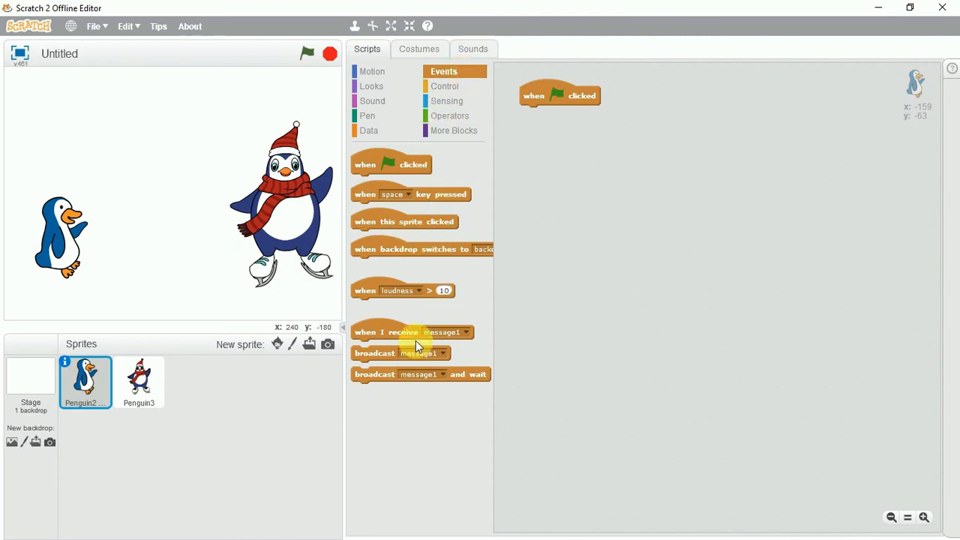
mouse_move(449, 116)
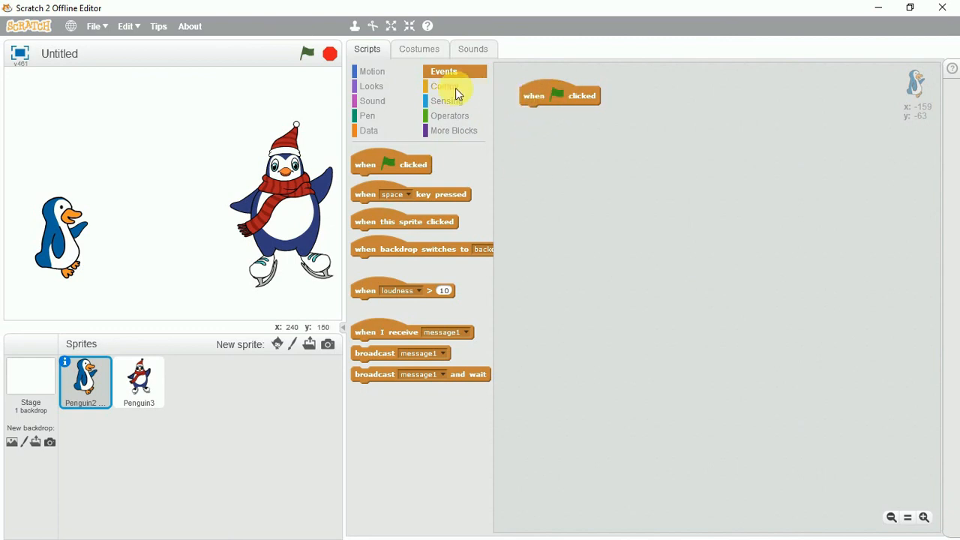
Move the blue Penguin2 sprite to the far left of the stage.
left_click(445, 86)
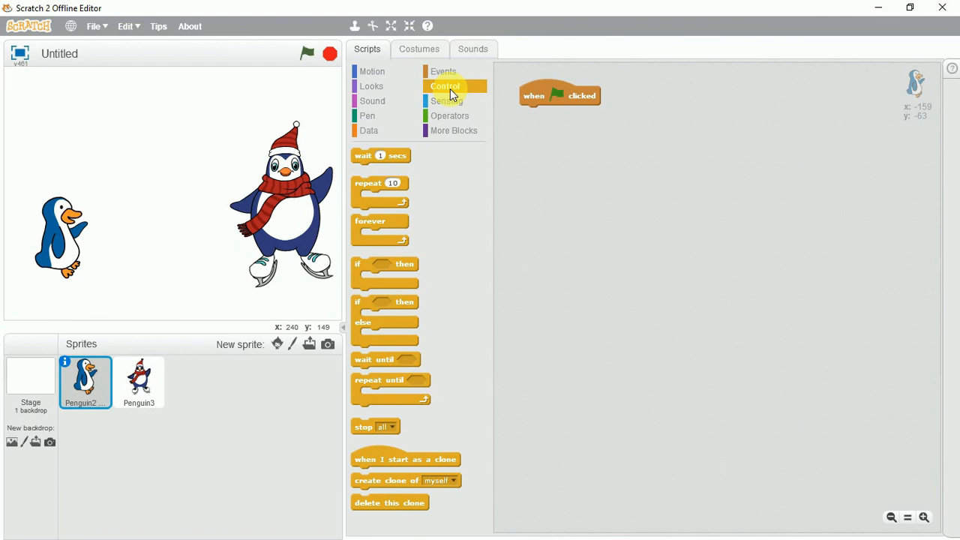
mouse_move(510, 128)
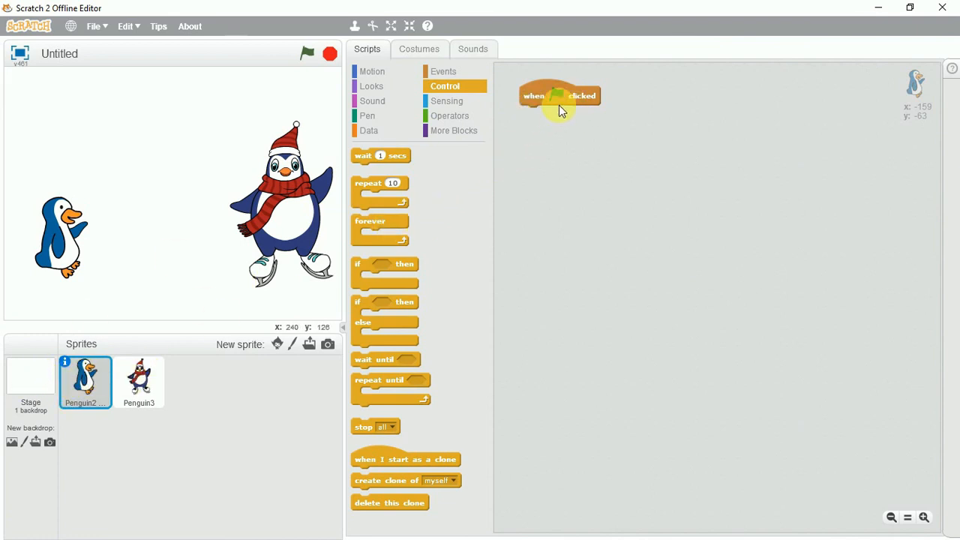
left_click(442, 72)
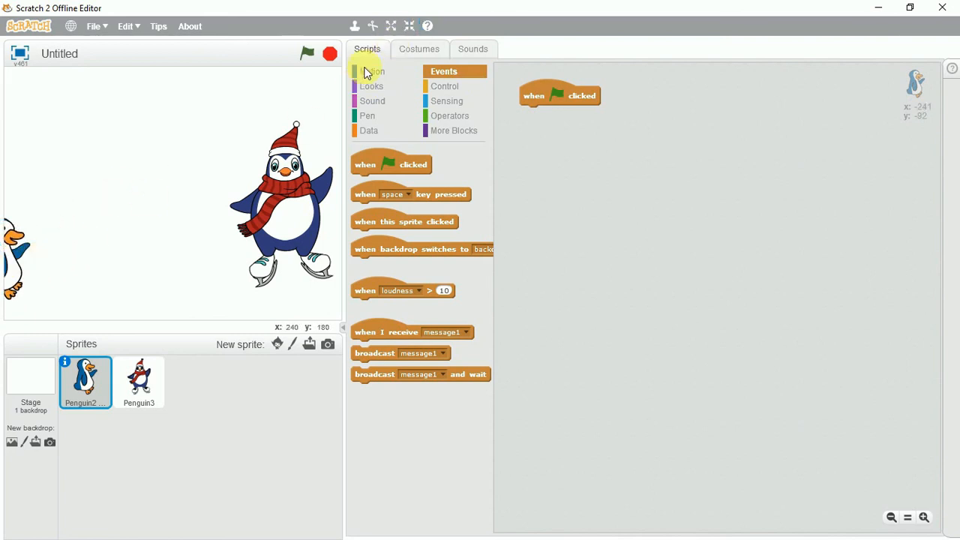
Attach 'move 20 steps' and 'say Hellouncle! how r u ??' under the flag block.
left_click(372, 70)
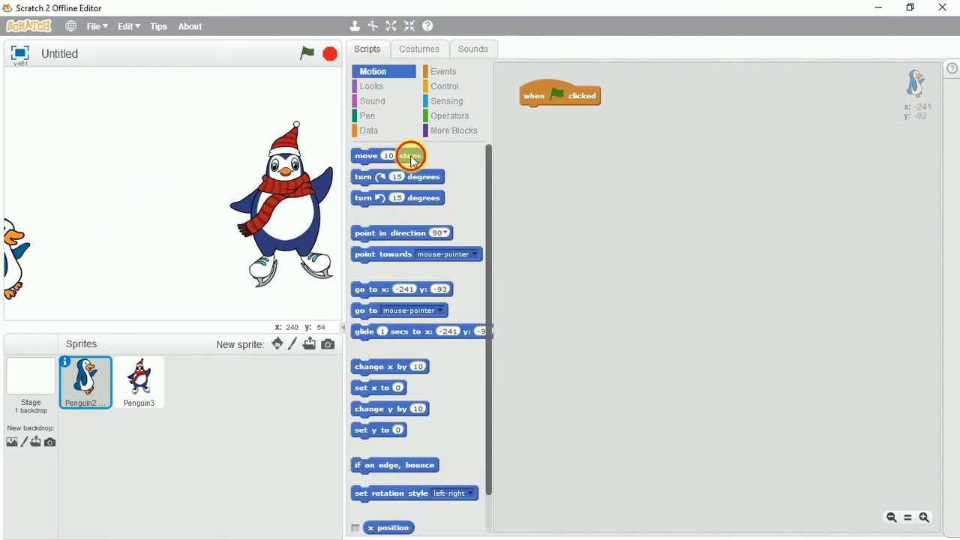
left_click_drag(410, 155, 556, 113)
type("20")
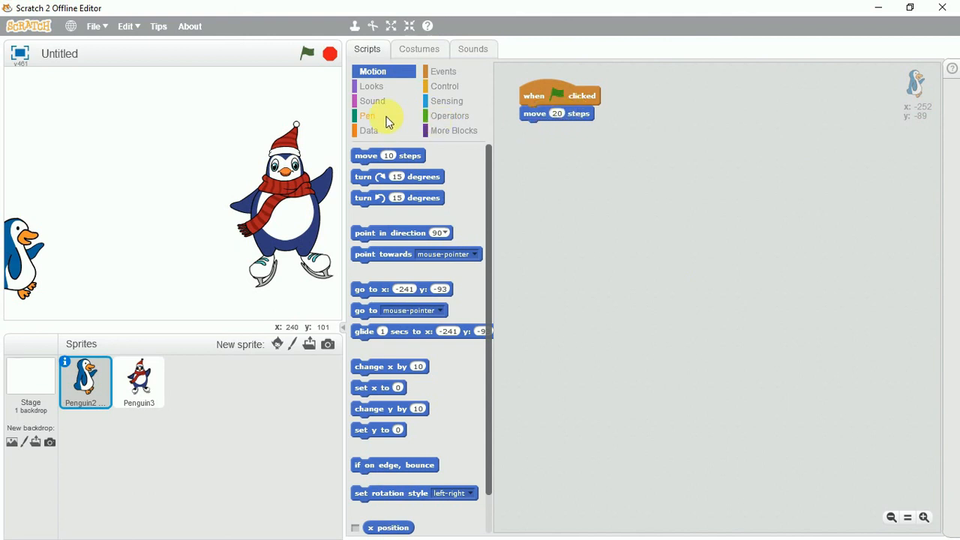
left_click(372, 85)
type("Hellouncle! ")
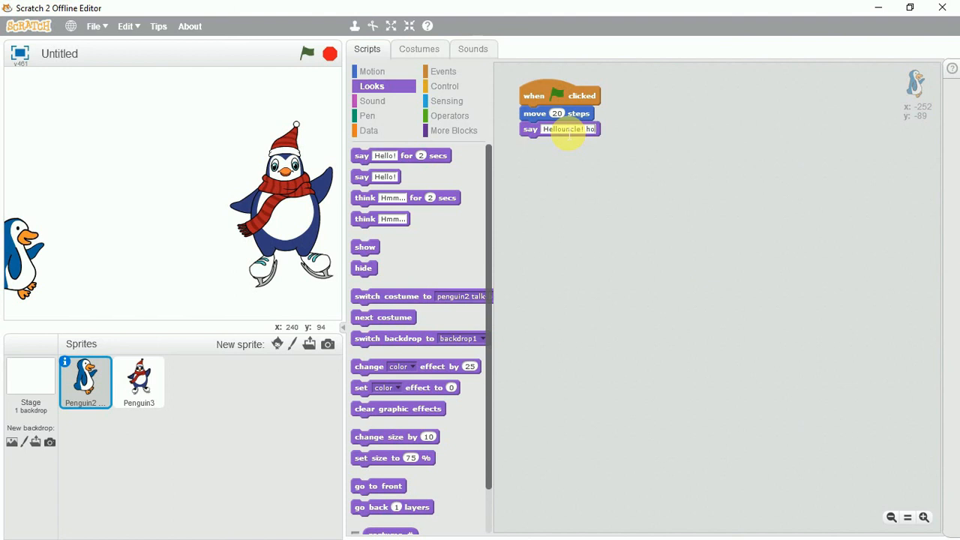
type("how r u")
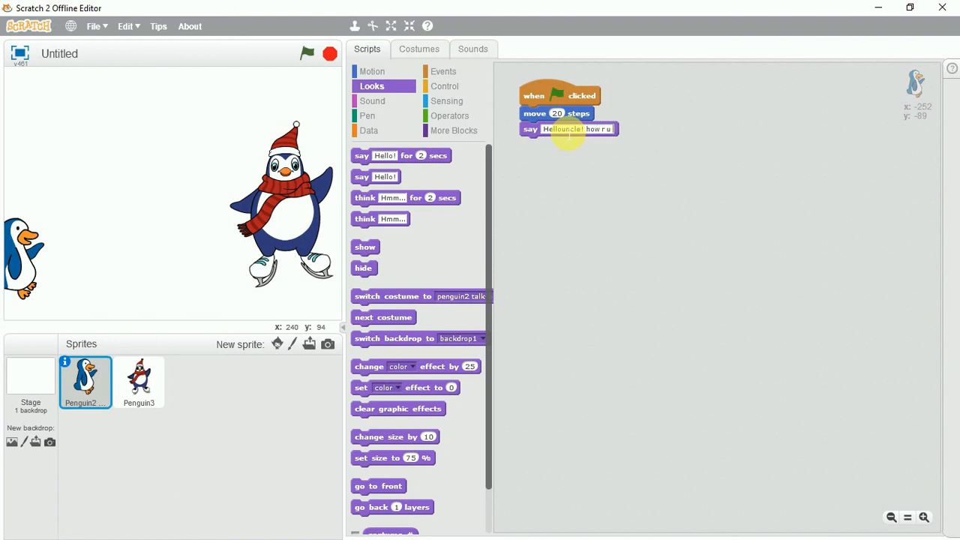
type("??")
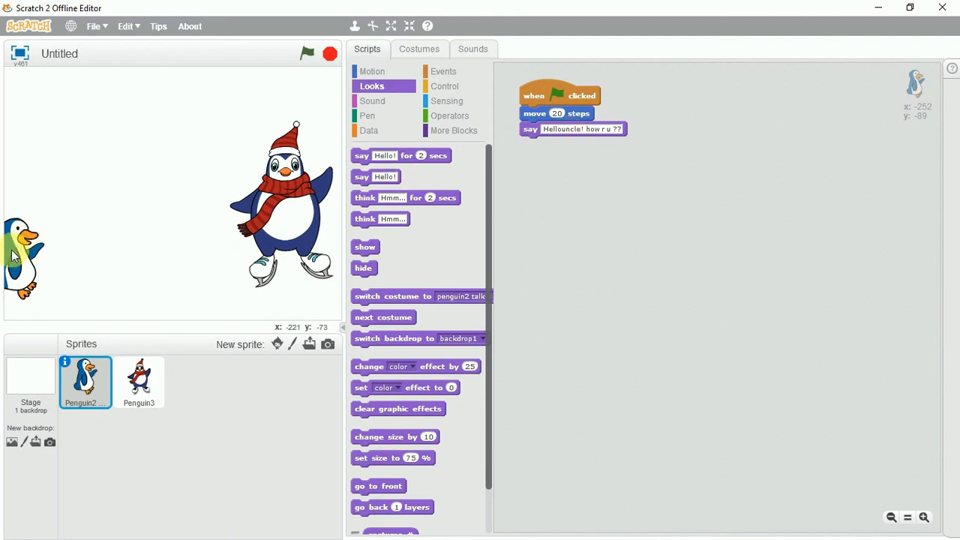
Add a 'wait 2 secs' block after the speech block.
left_click(445, 86)
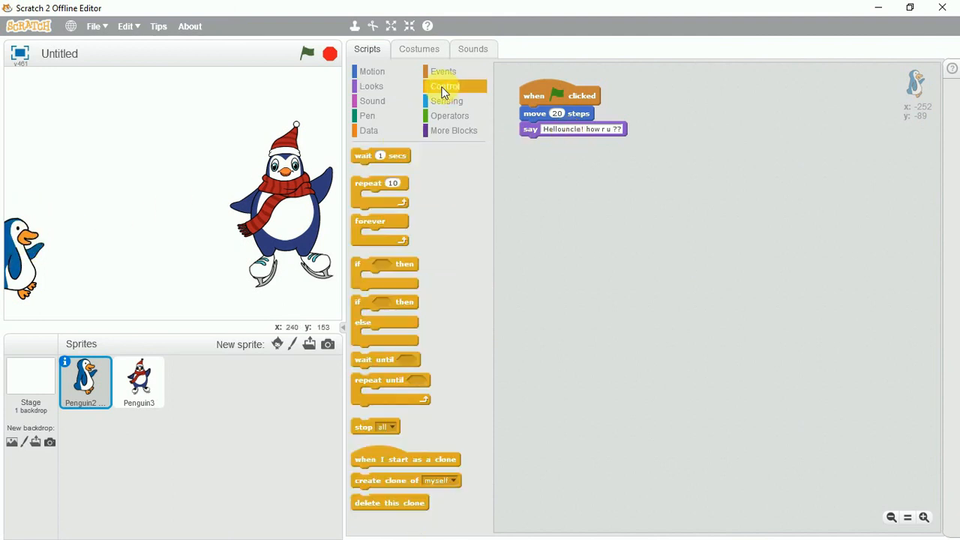
left_click_drag(381, 156, 549, 144)
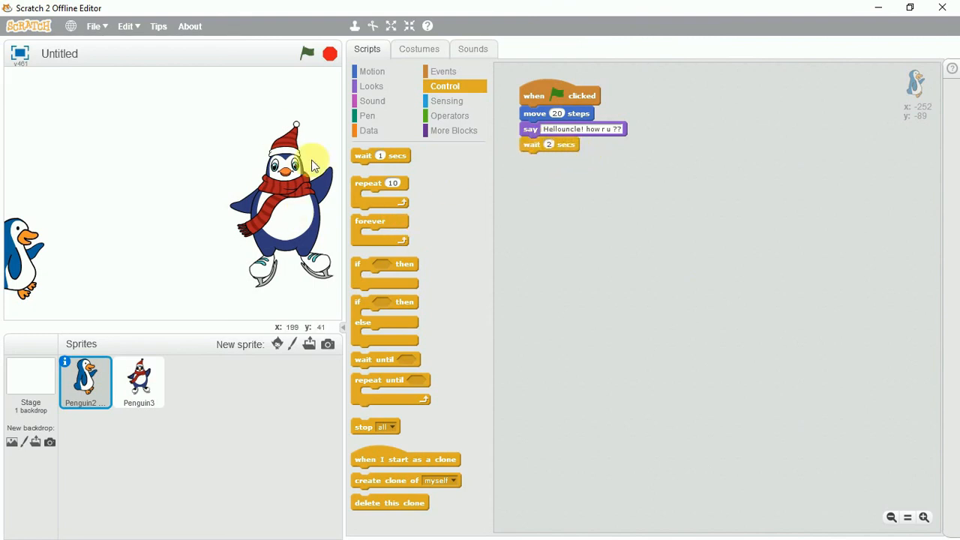
left_click(139, 381)
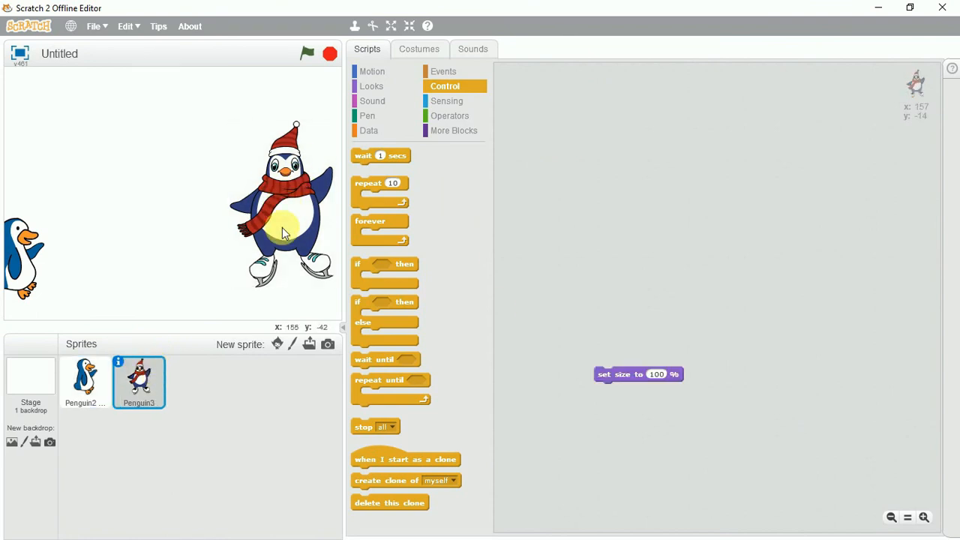
Start Penguin3's script with a green-flag hat block followed by 'wait 2 secs'.
left_click(443, 71)
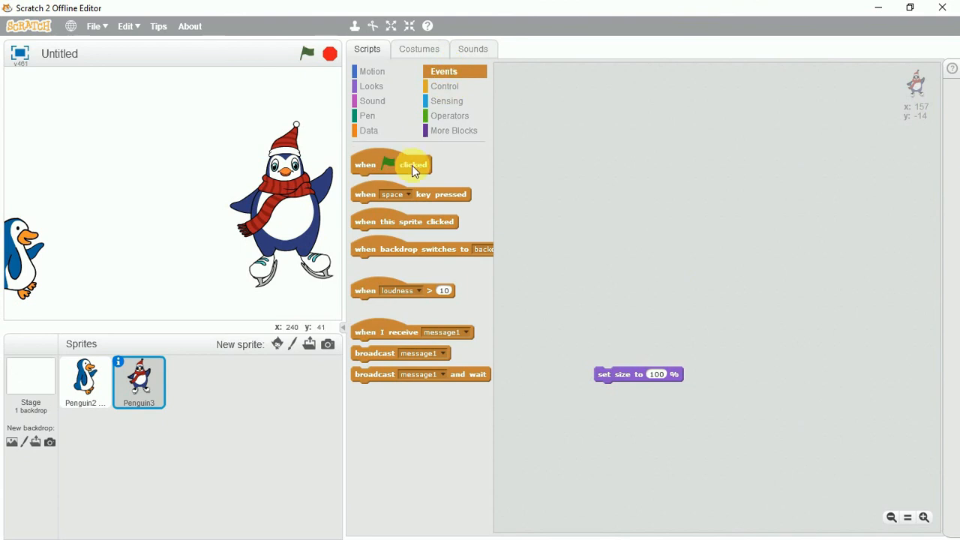
left_click_drag(413, 164, 588, 108)
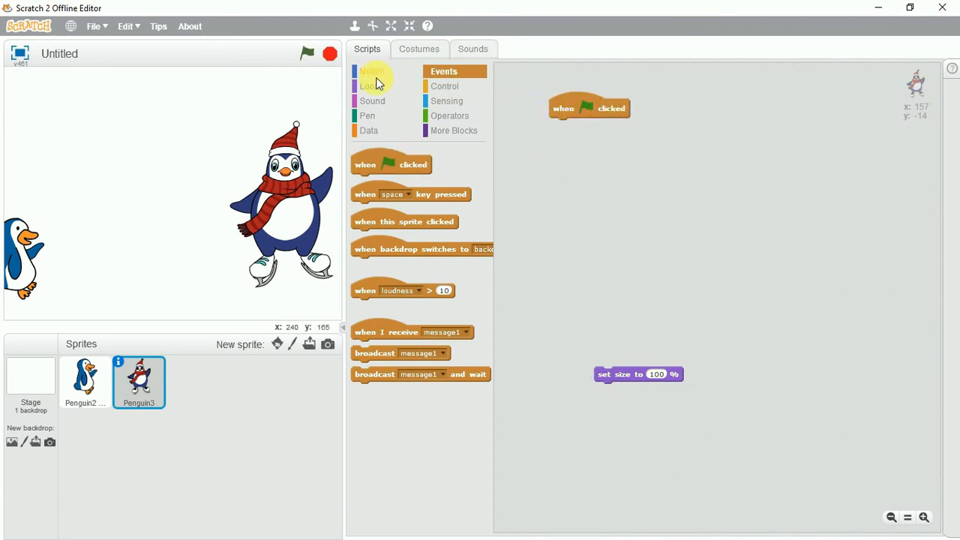
left_click(444, 85)
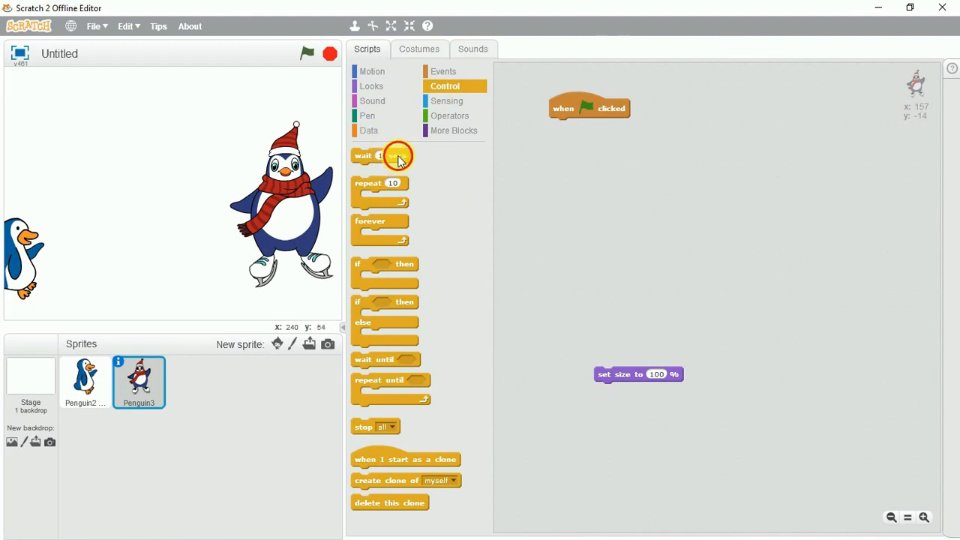
left_click_drag(380, 155, 578, 125)
type("2")
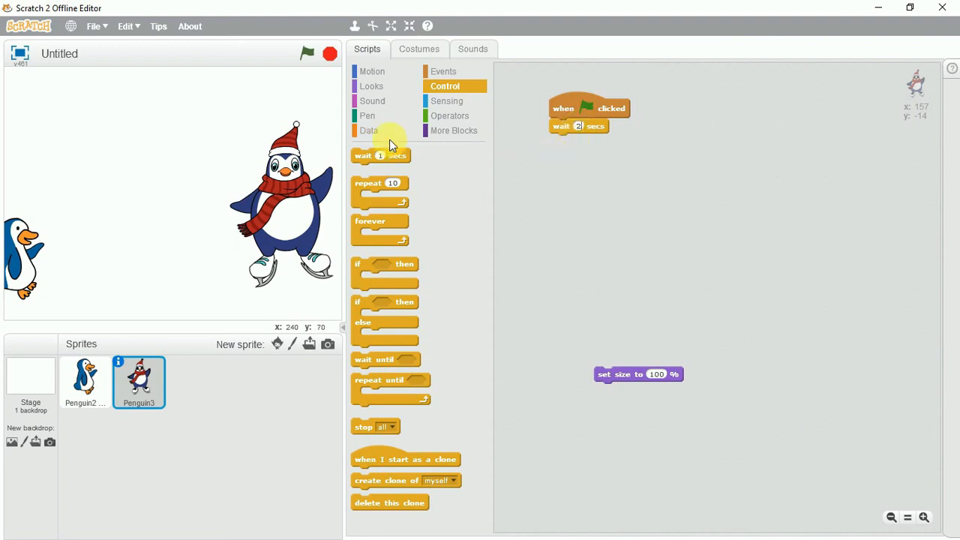
Add a say block reading 'Hello my dear child!m good .. Wat r y upto??'.
left_click(371, 86)
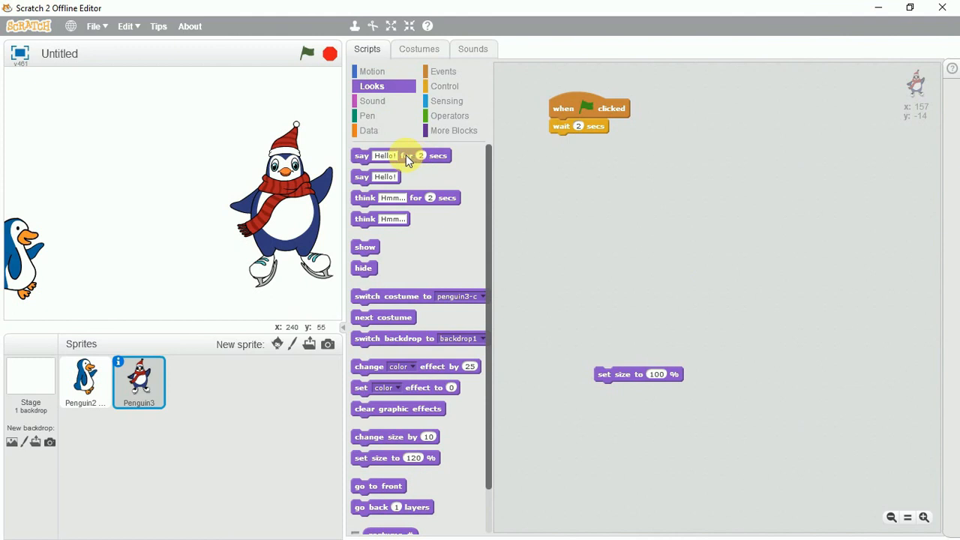
left_click_drag(401, 155, 593, 158)
type("Hello my dear child!")
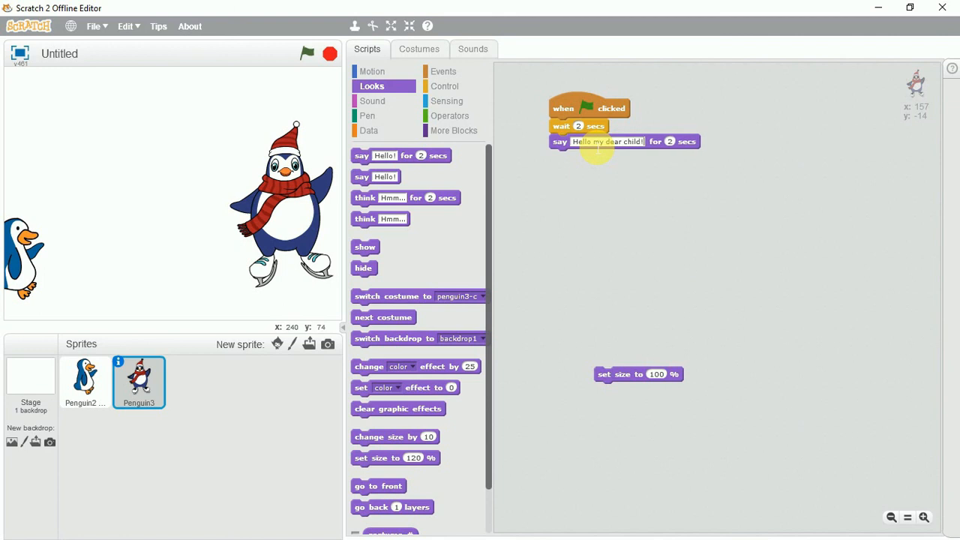
type("m")
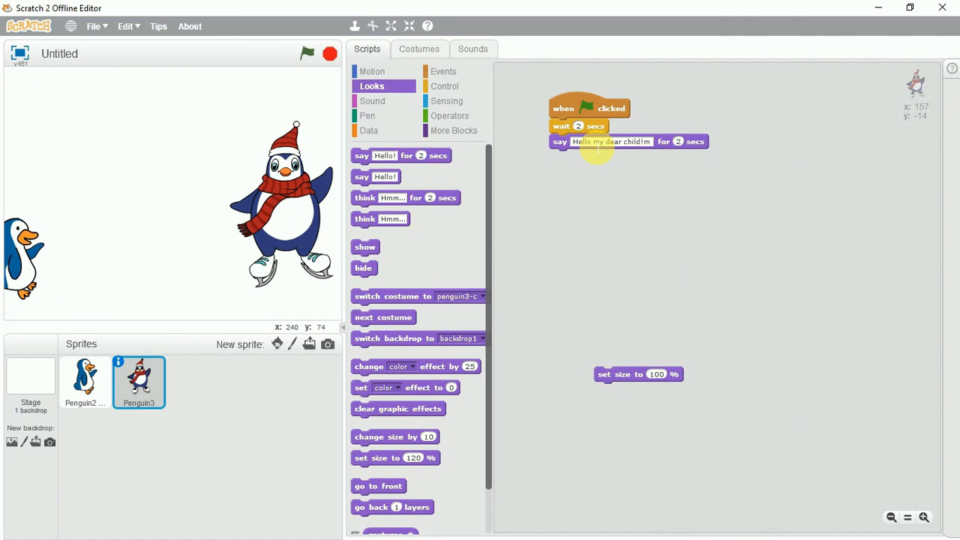
type("good ..")
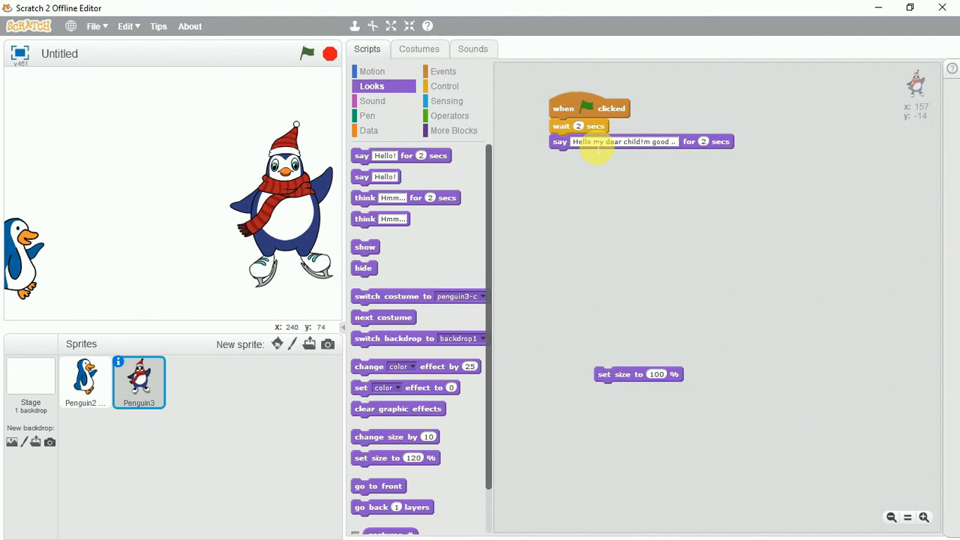
type("Wa")
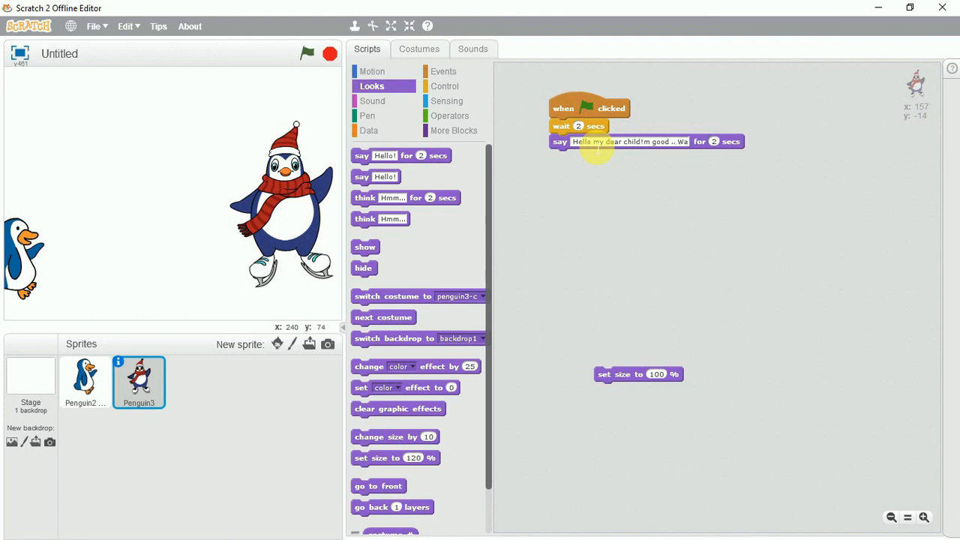
type("ry")
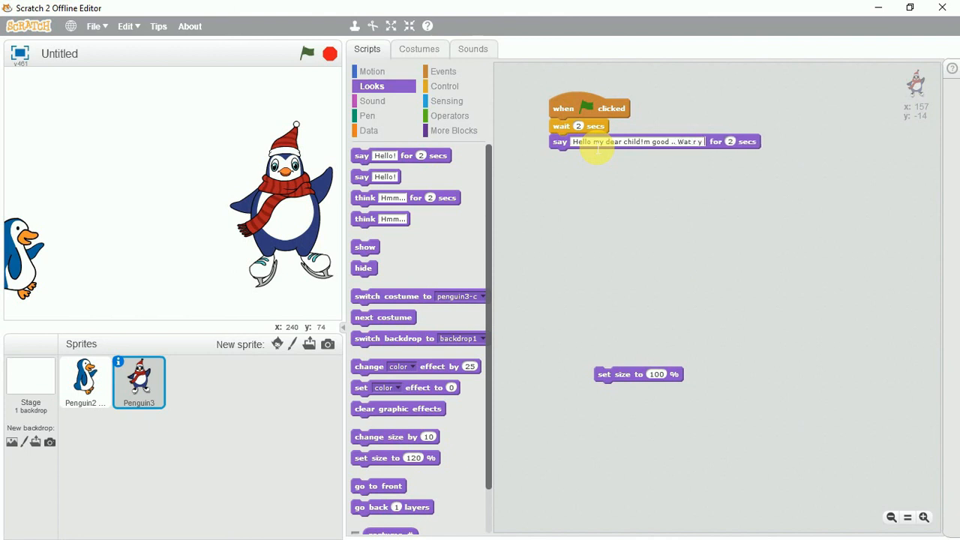
type("upto")
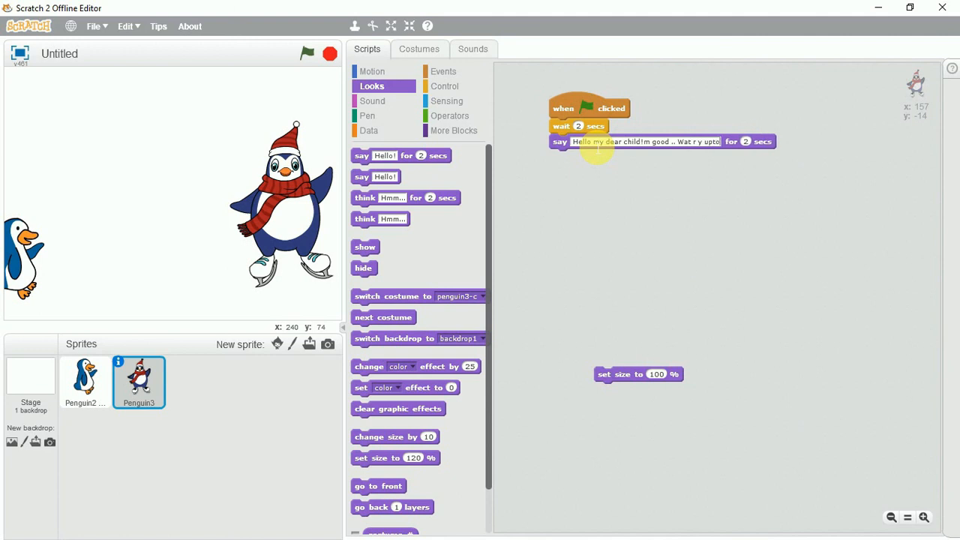
type("??")
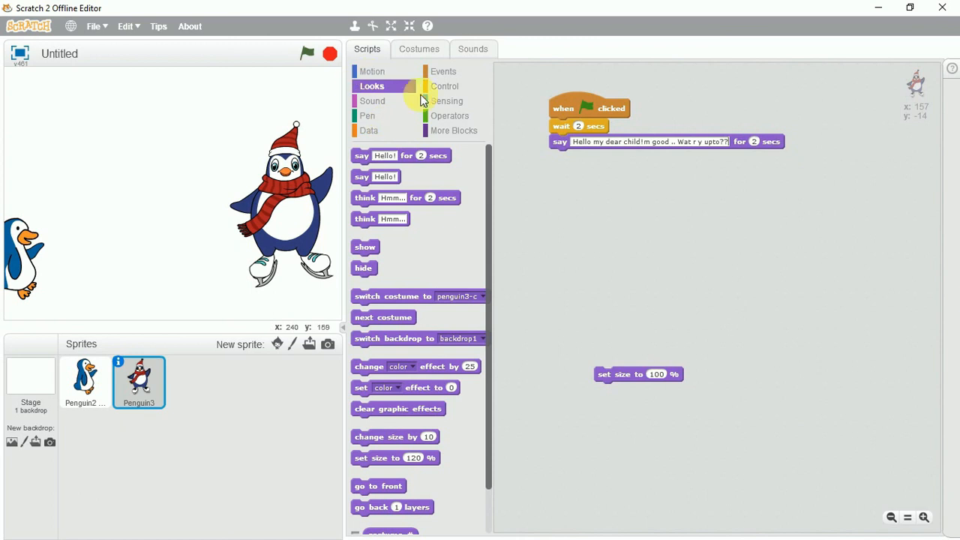
left_click(445, 86)
type("2")
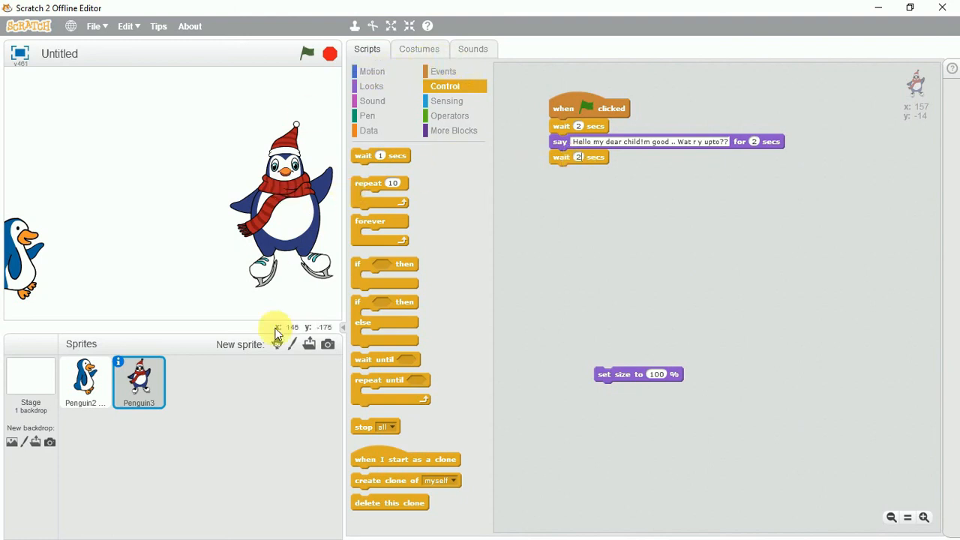
left_click(84, 381)
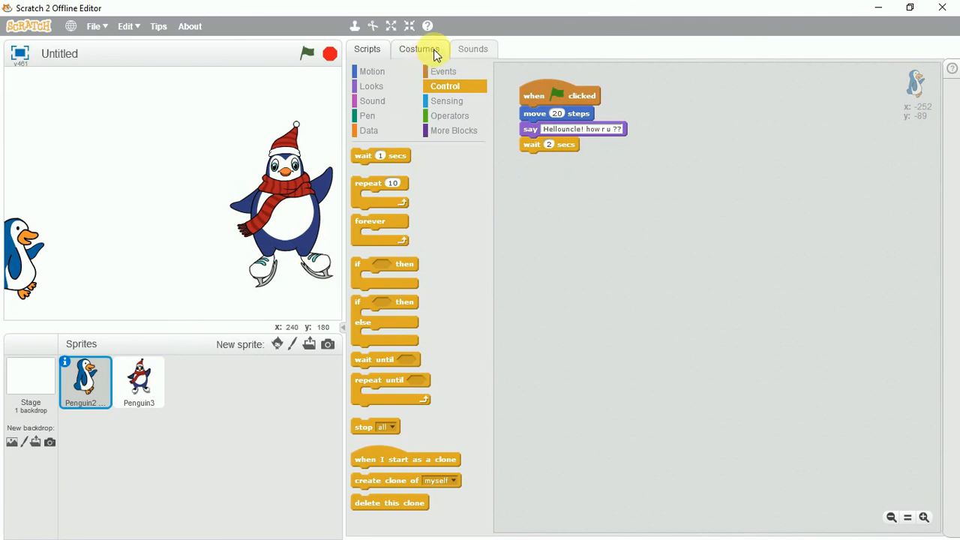
Attach a switch-to-costume penguin2 talk-b block below Penguin2's 2-second wait.
left_click(418, 49)
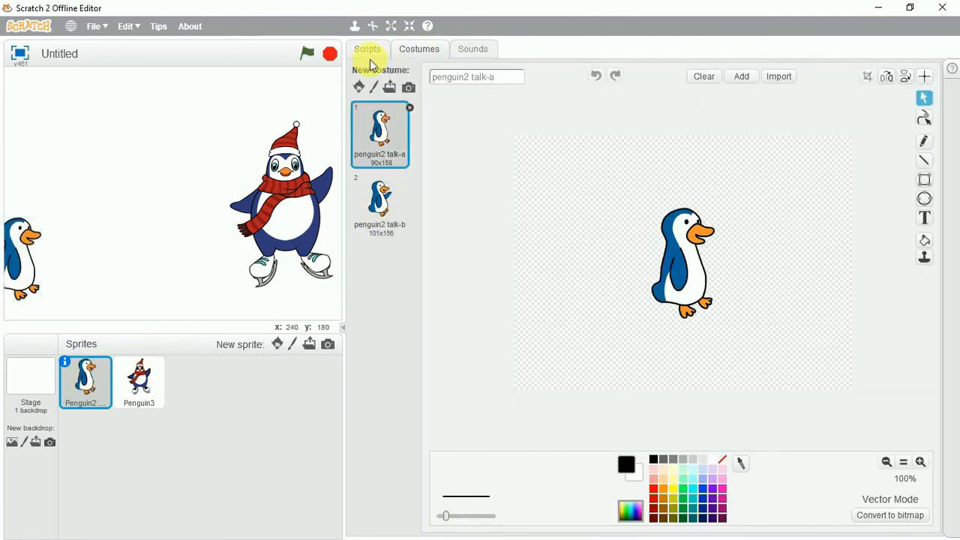
left_click(367, 48)
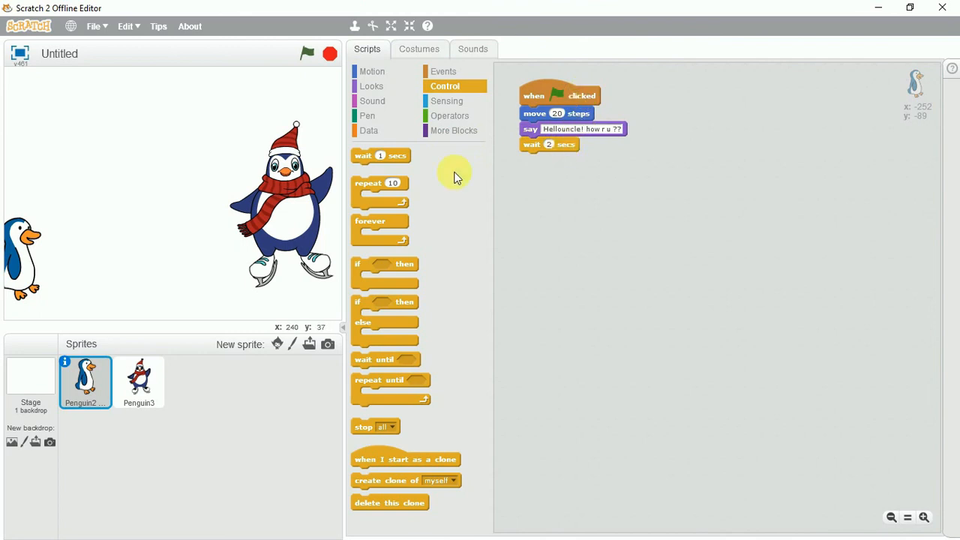
left_click(371, 85)
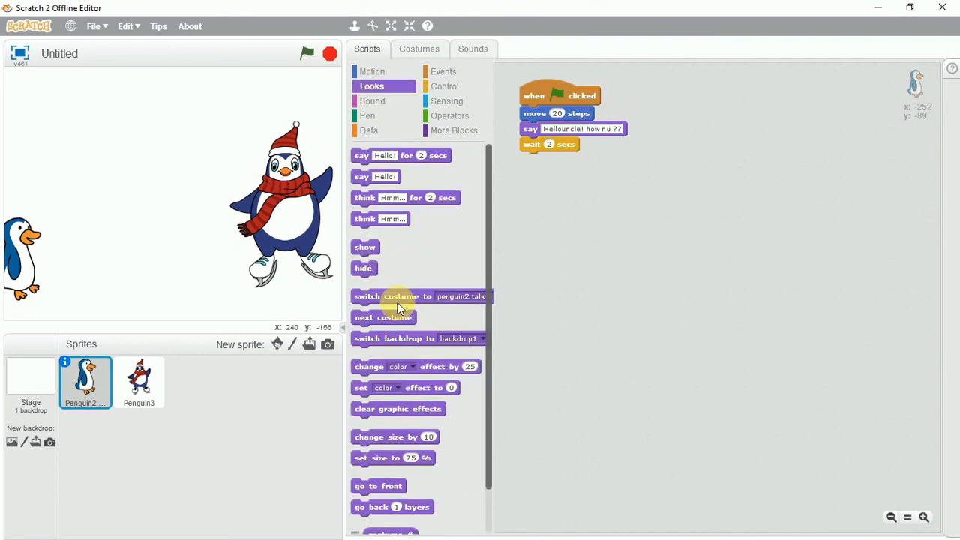
left_click_drag(399, 297, 585, 208)
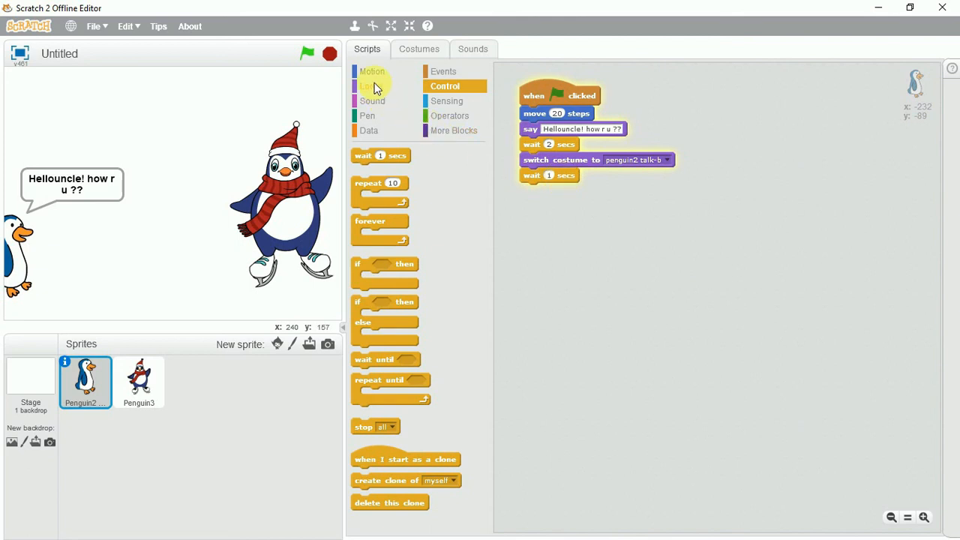
Add a say block asking uncle to teach skating, followed by a 2-second wait.
left_click(372, 86)
type("ucnle i want to !")
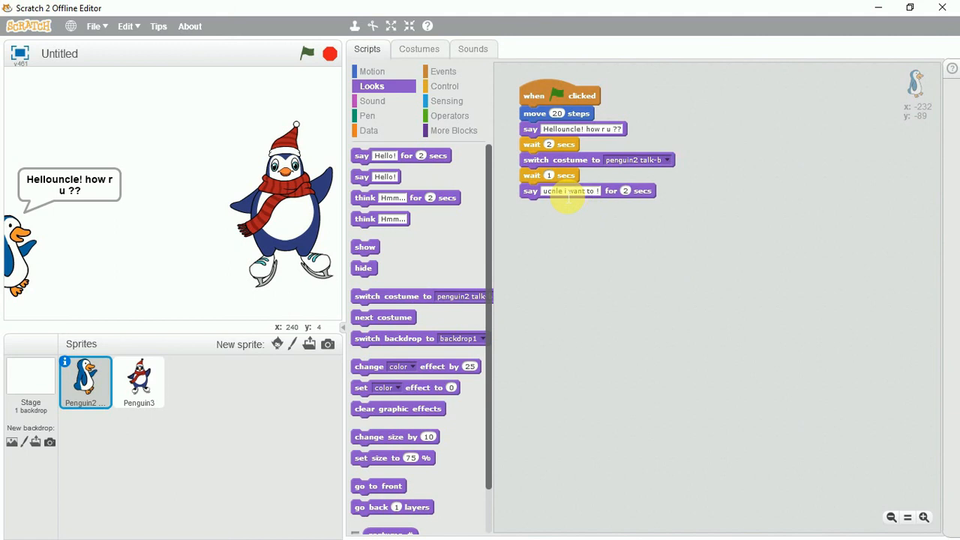
type("learn")
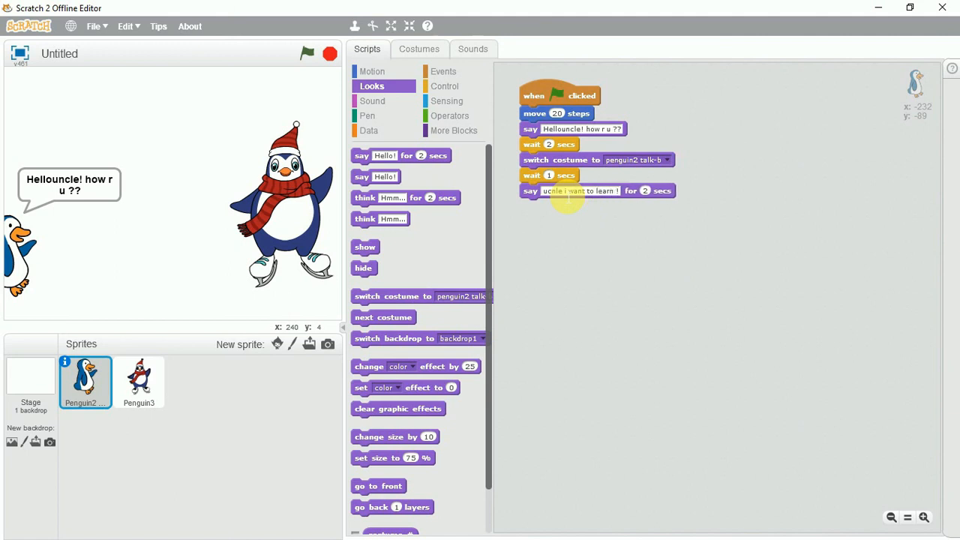
type("skatting")
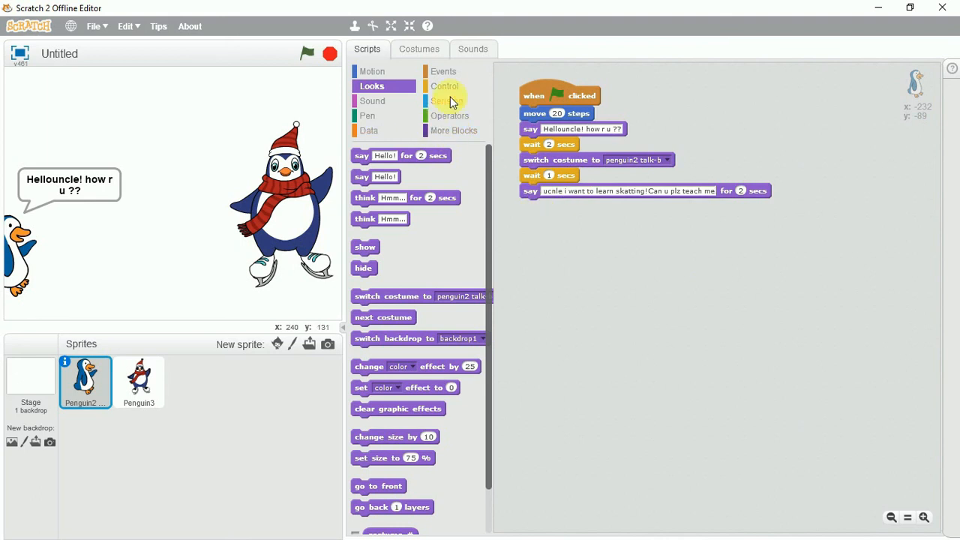
left_click(445, 85)
type("2")
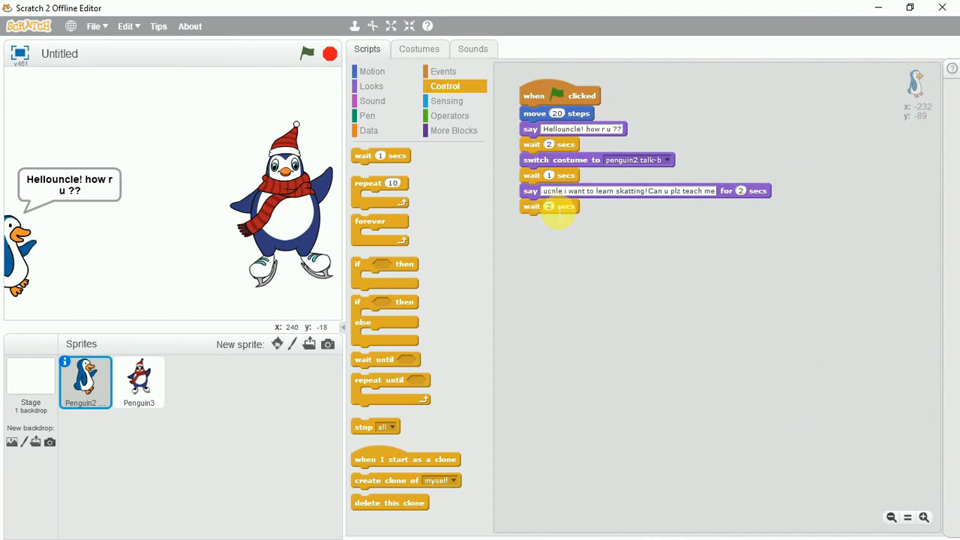
left_click(139, 378)
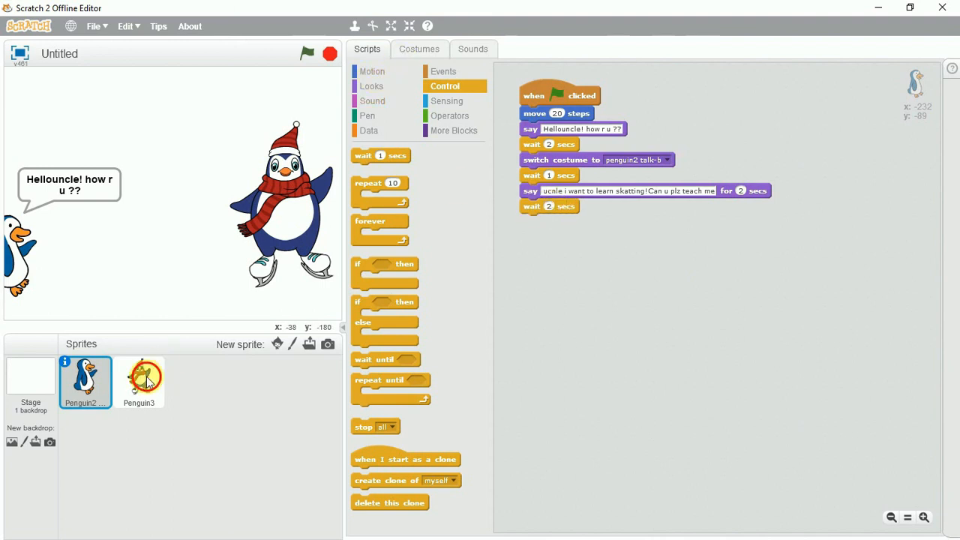
Give Penguin3 the practice-tomorrow reply, a 2-second wait, penguin3-b costume and 1-second wait.
left_click(139, 383)
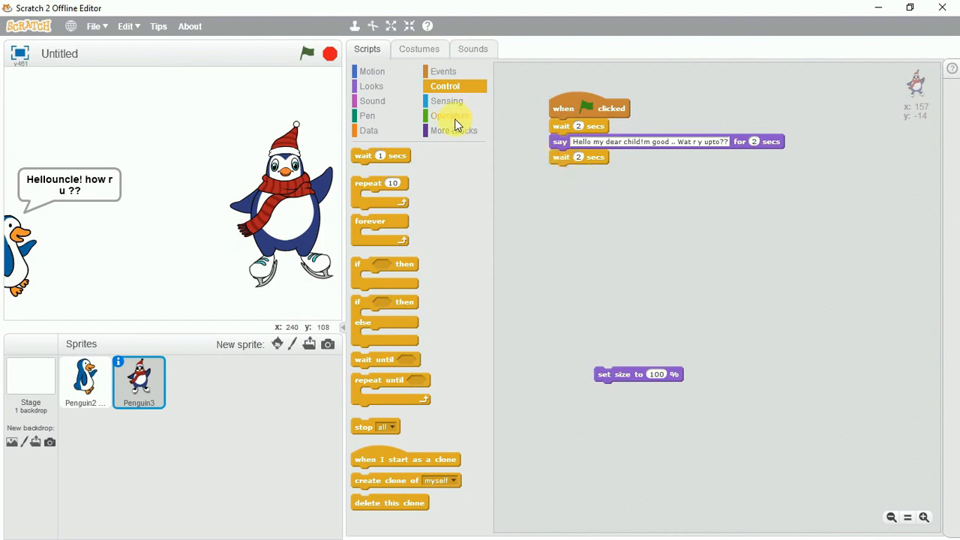
left_click(371, 86)
type("you sure")
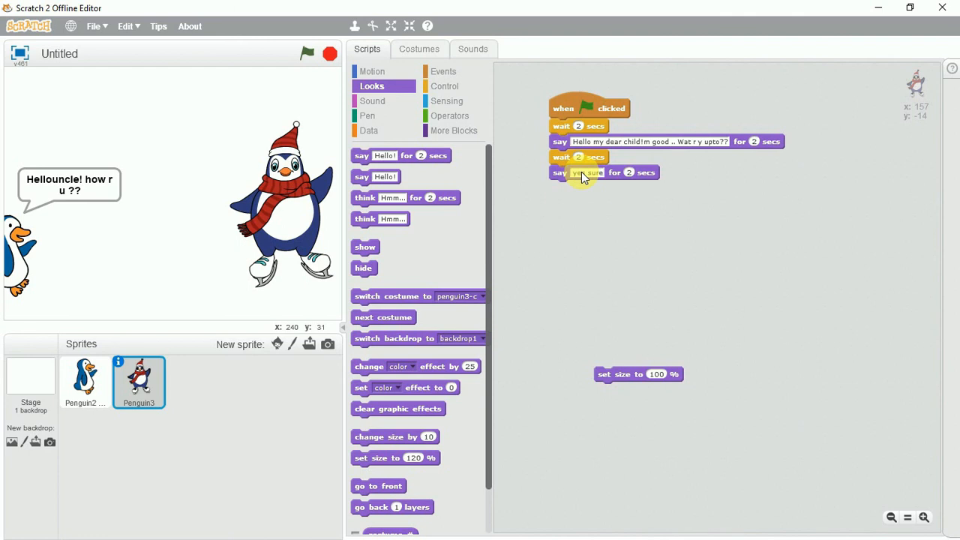
type(", lets start practice from tomorrow..")
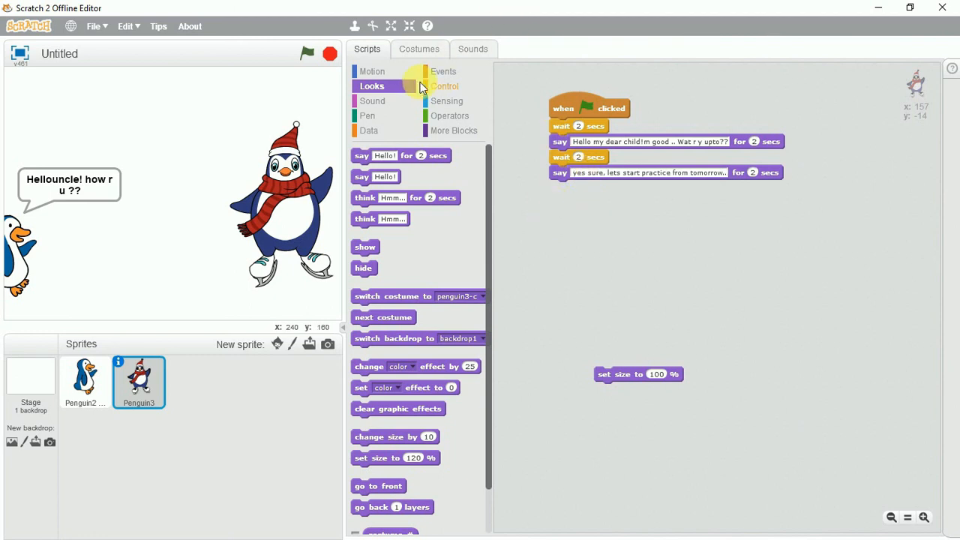
left_click(444, 86)
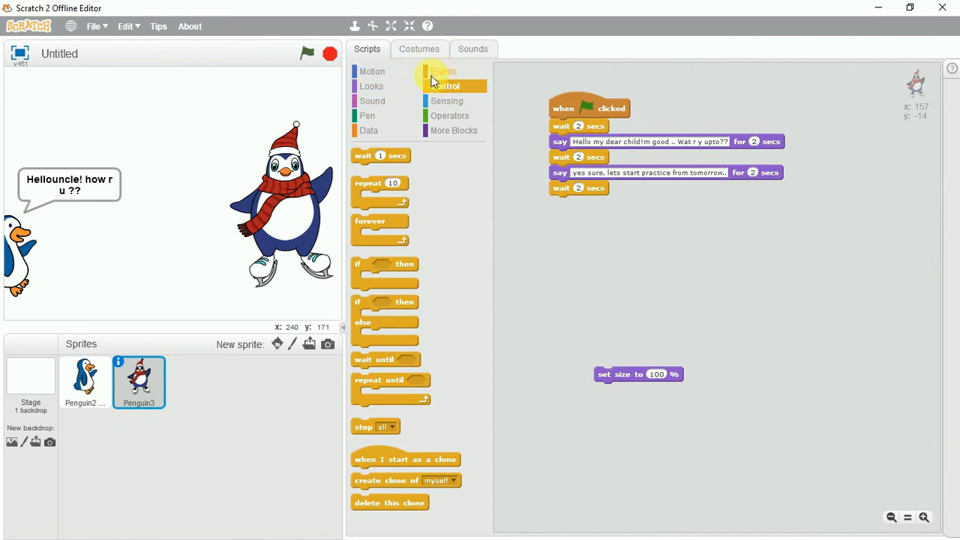
left_click(372, 86)
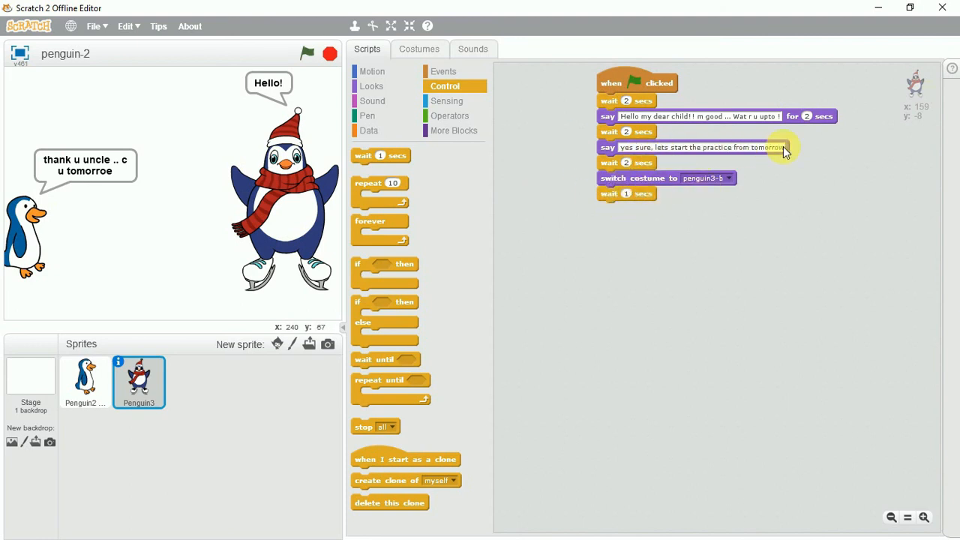
left_click(85, 381)
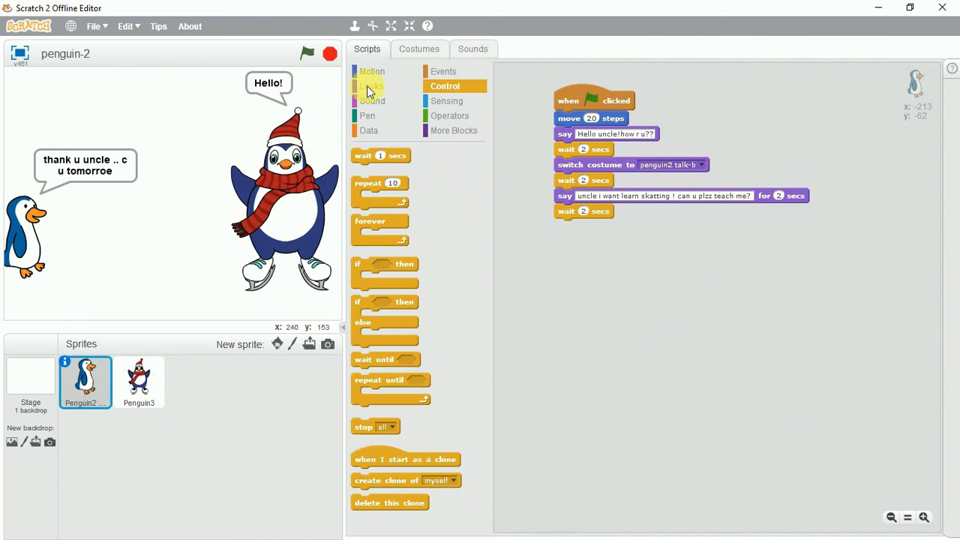
Add say 'thank u uncle..', a 1-second wait and say 'bbyyeee!!' to Penguin2's script.
left_click(372, 85)
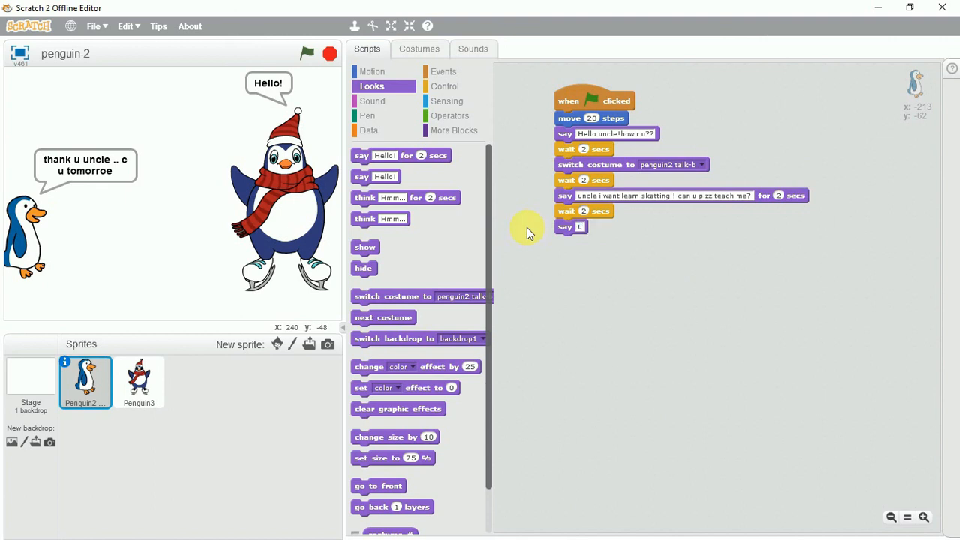
type("thank u uncle...")
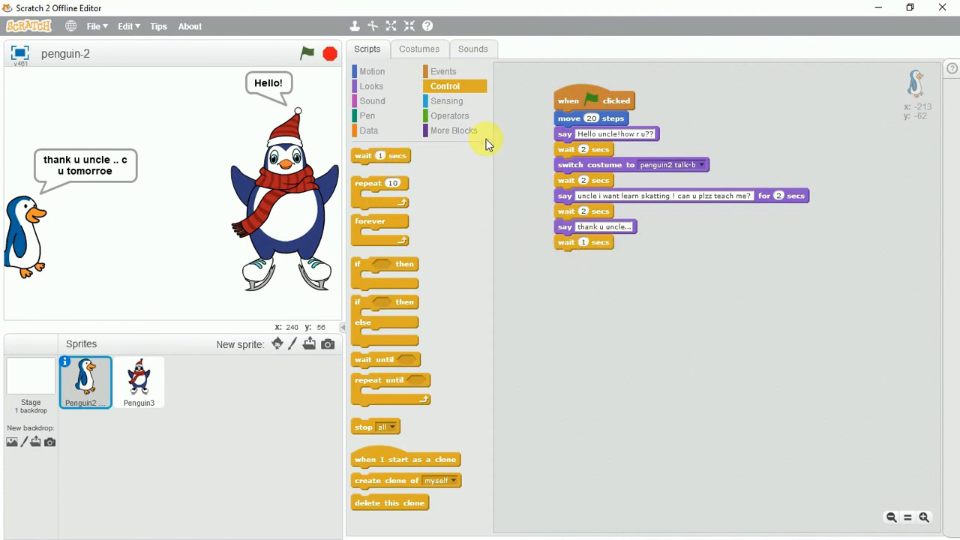
left_click(372, 85)
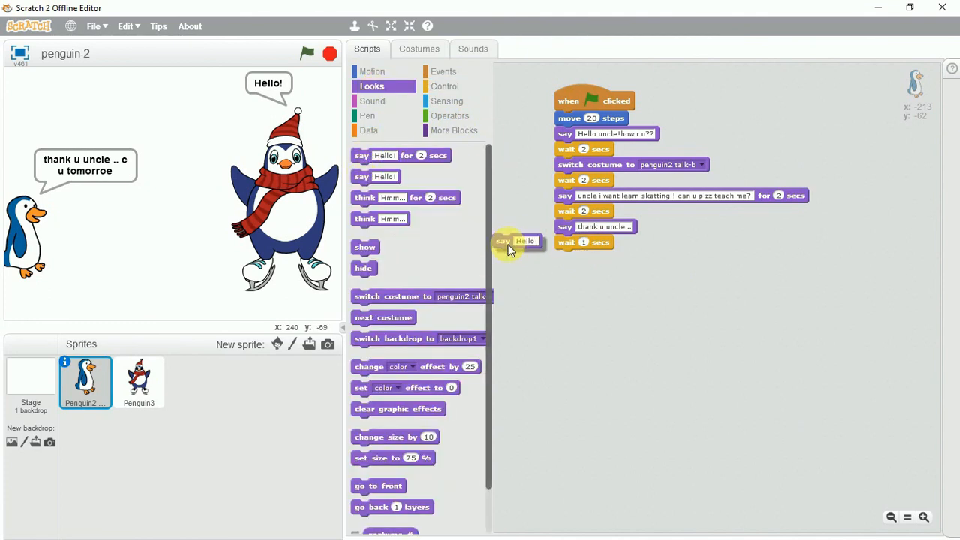
left_click_drag(525, 240, 585, 257)
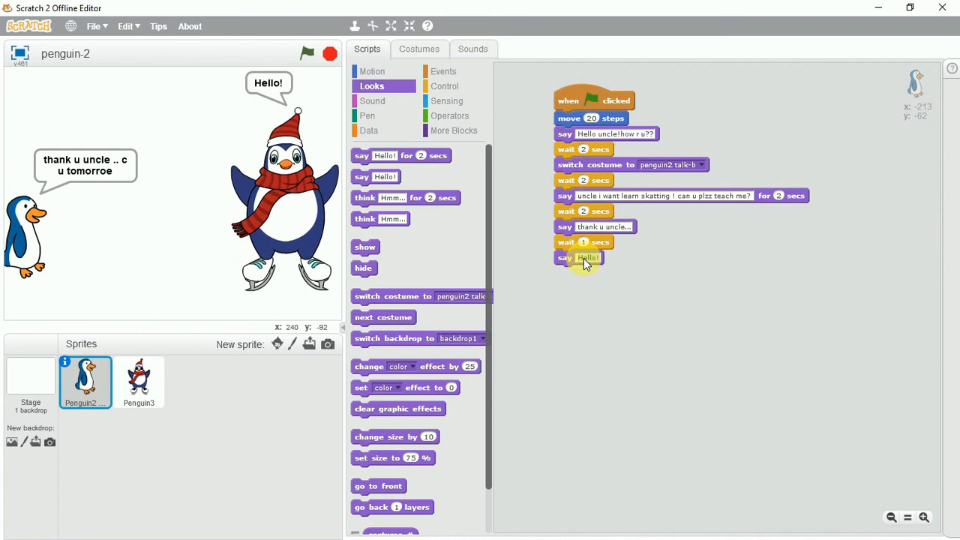
type("bbyyeee!!")
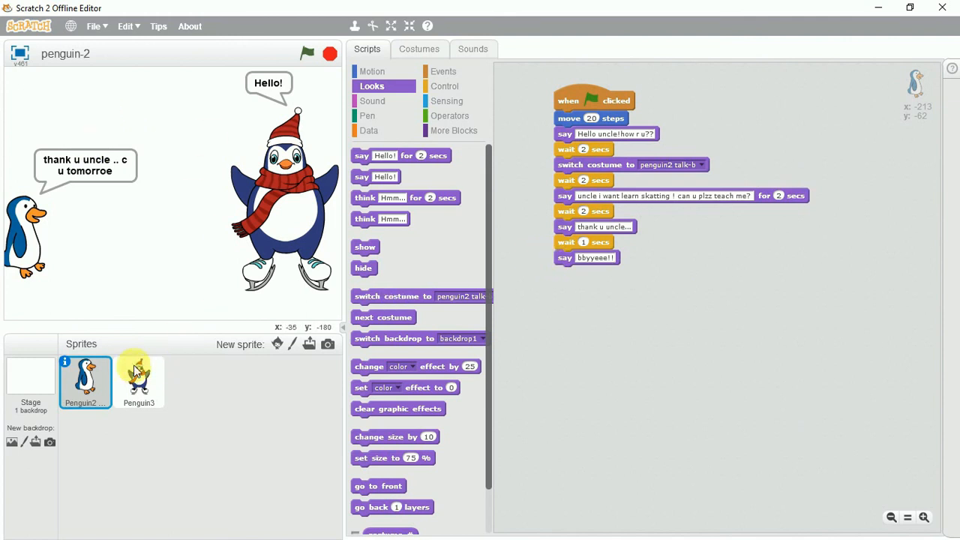
Add a penguin3-c costume switch and 'bye bye!!!' line to Penguin3, then stop the project.
left_click(139, 383)
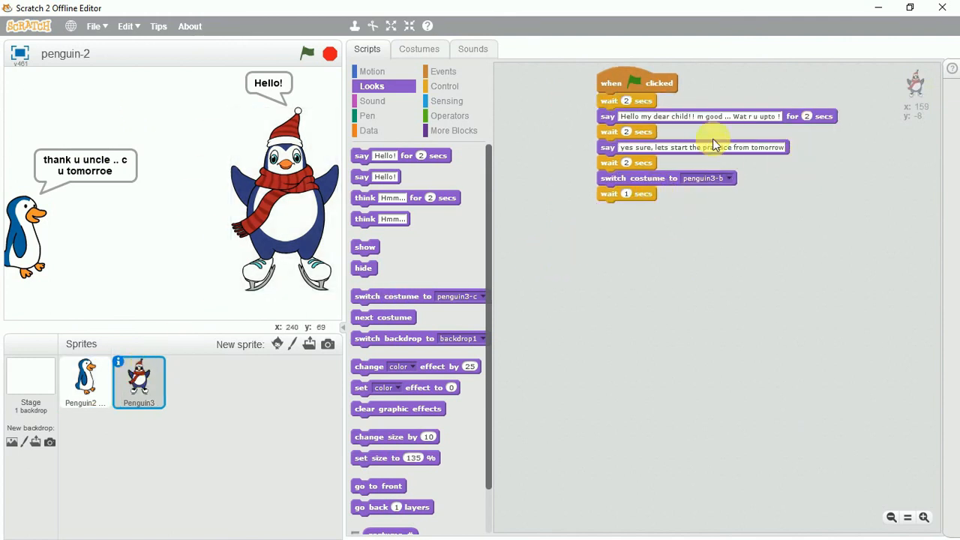
mouse_move(734, 164)
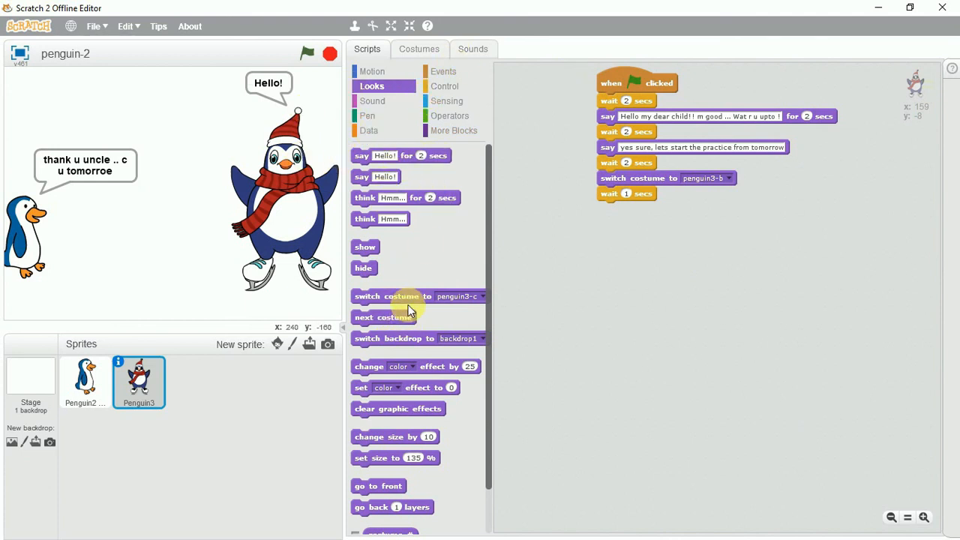
left_click_drag(416, 296, 667, 208)
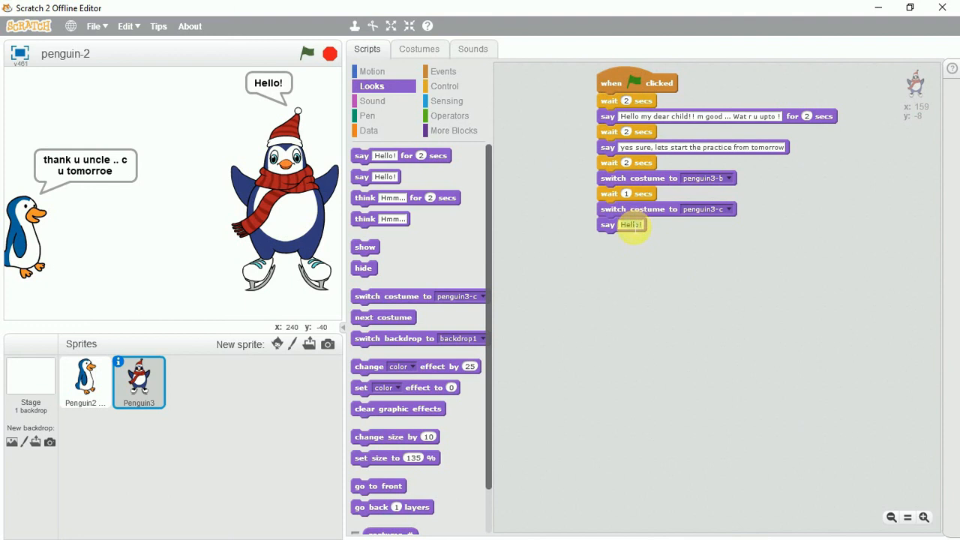
type("bye bye!!!")
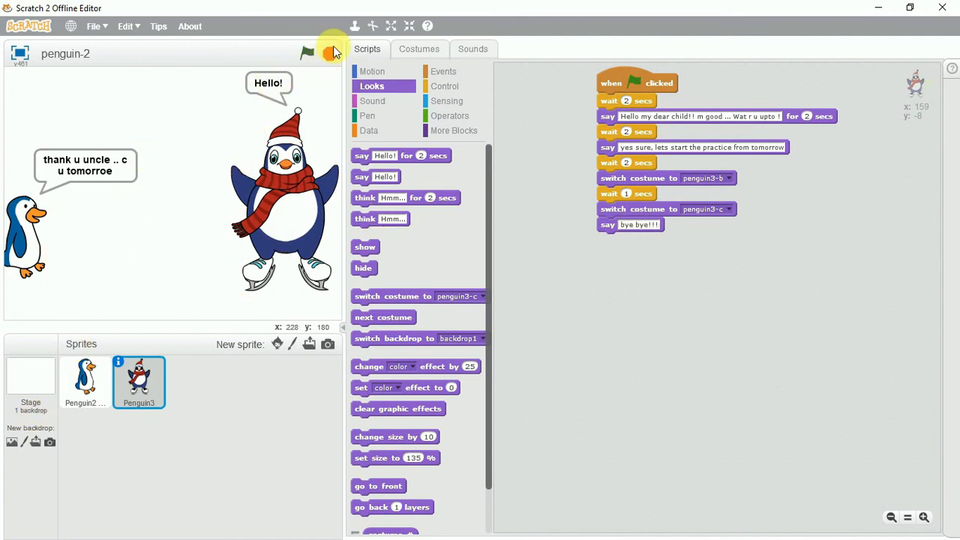
left_click(306, 53)
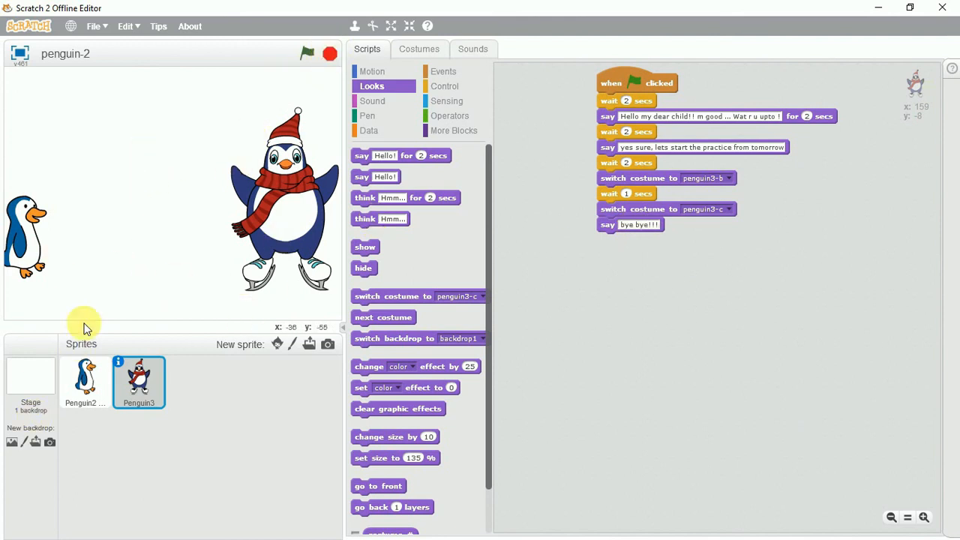
Add the slopes backdrop from the library to the Stage.
left_click(31, 383)
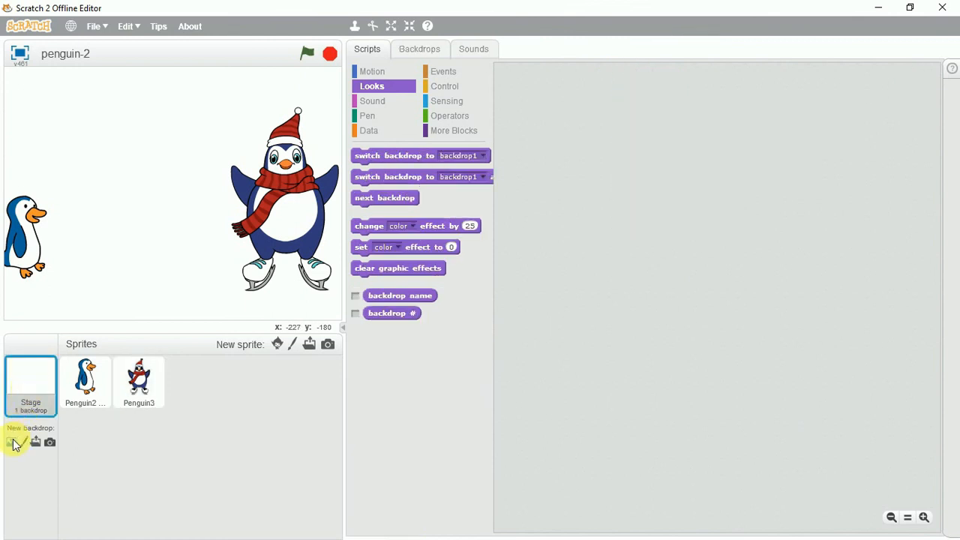
left_click(17, 441)
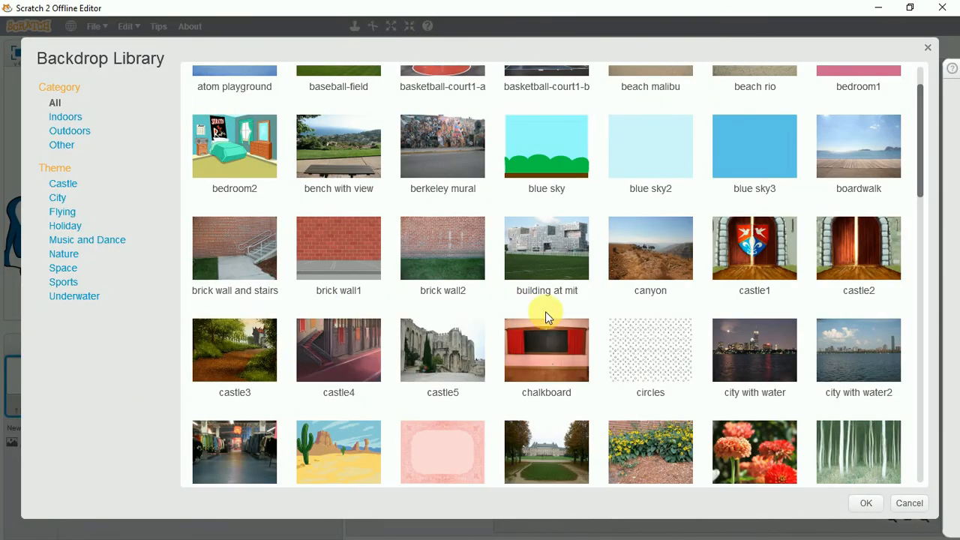
scroll("down", 3)
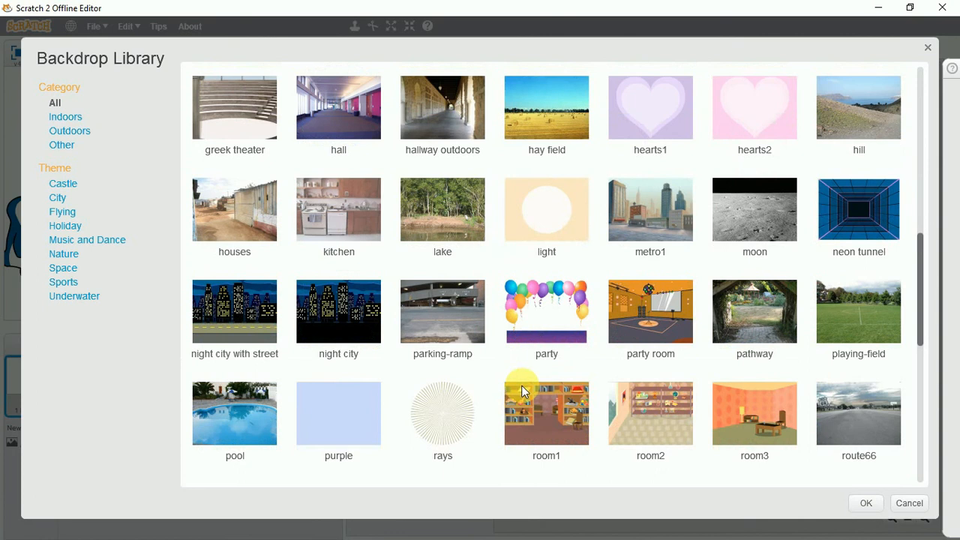
scroll("down", 3)
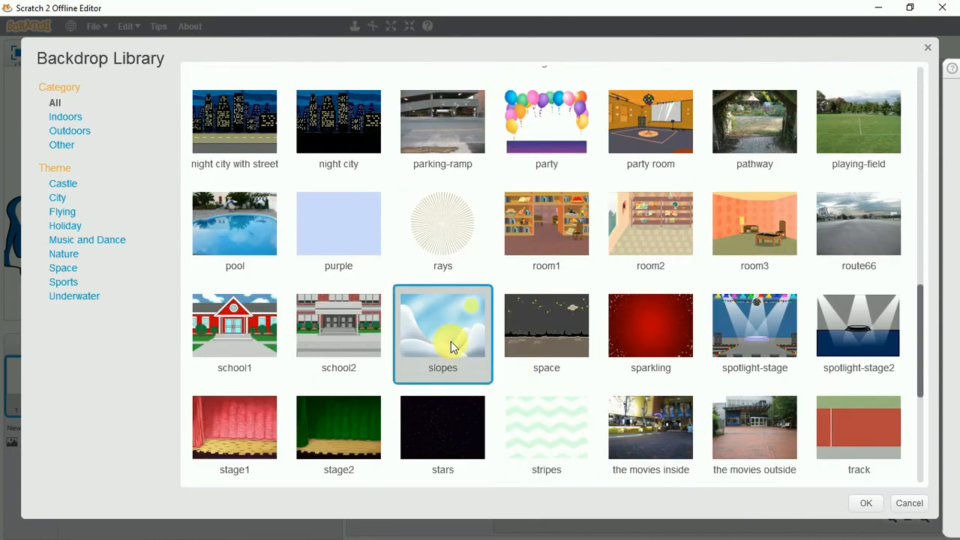
left_click(865, 502)
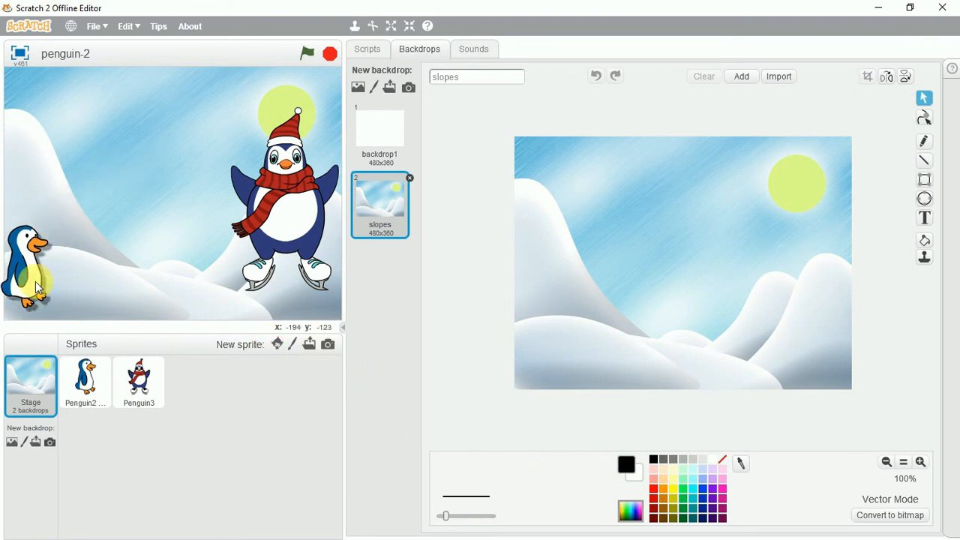
Check Penguin2, then go back to Penguin3's scripts.
left_click(86, 378)
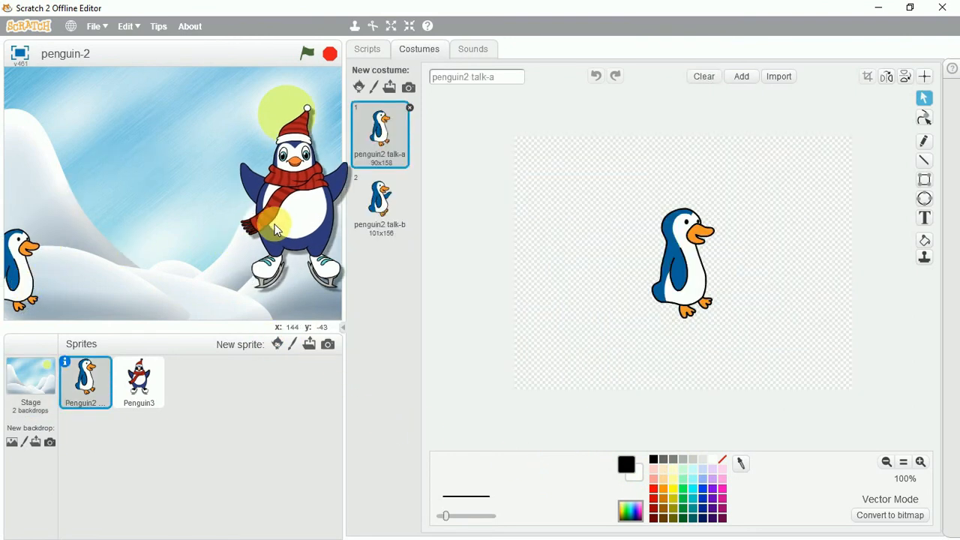
left_click(139, 382)
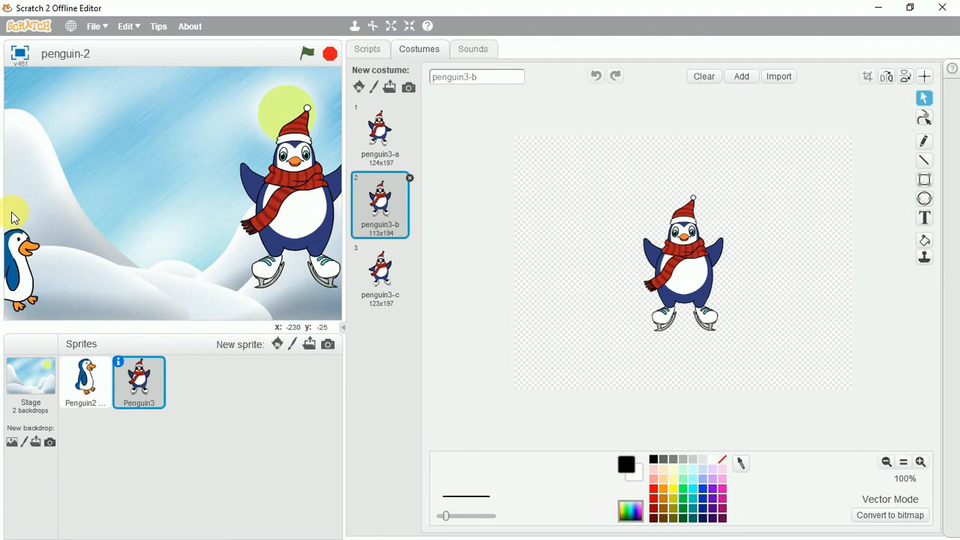
left_click(366, 48)
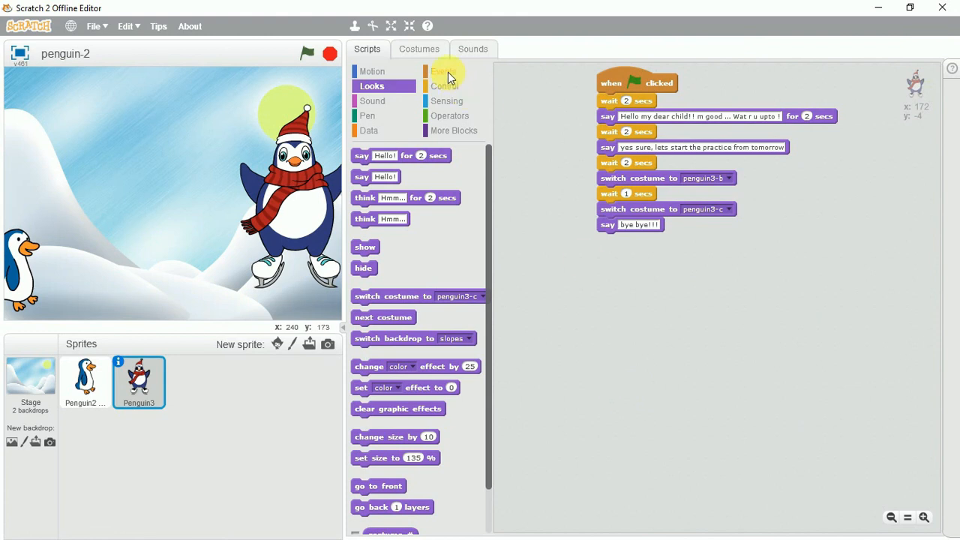
Drop a 'when flag clicked' hat for Penguin3 and add odesong-b from Music Loops.
left_click(444, 71)
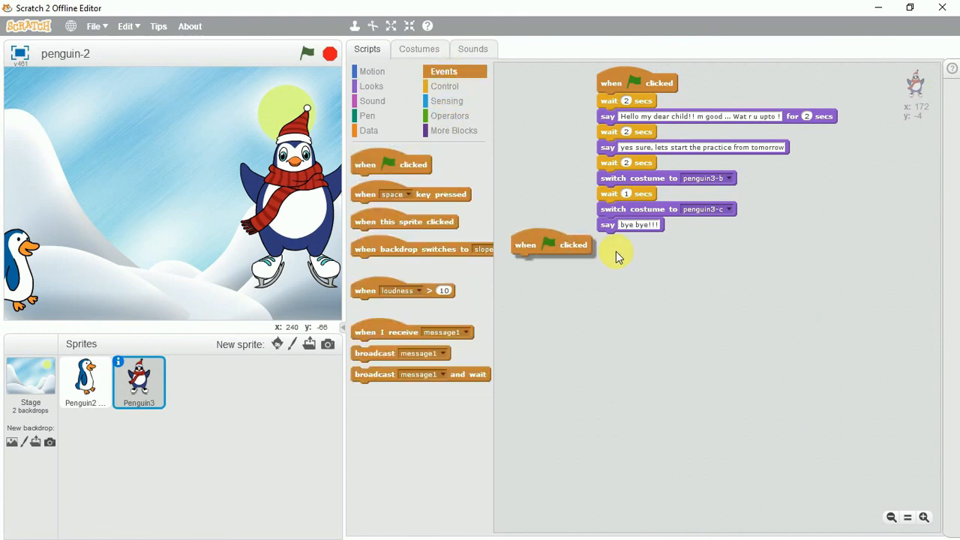
left_click(473, 49)
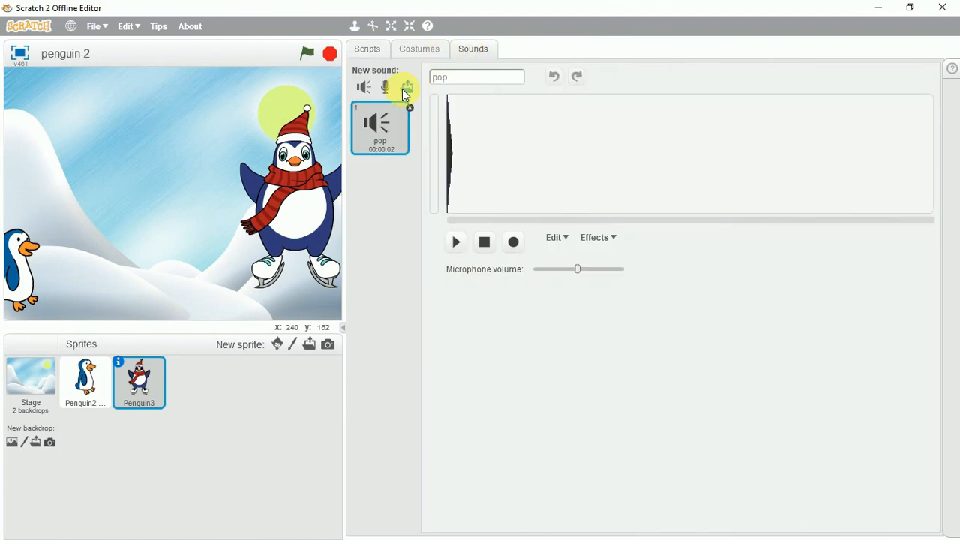
left_click(405, 87)
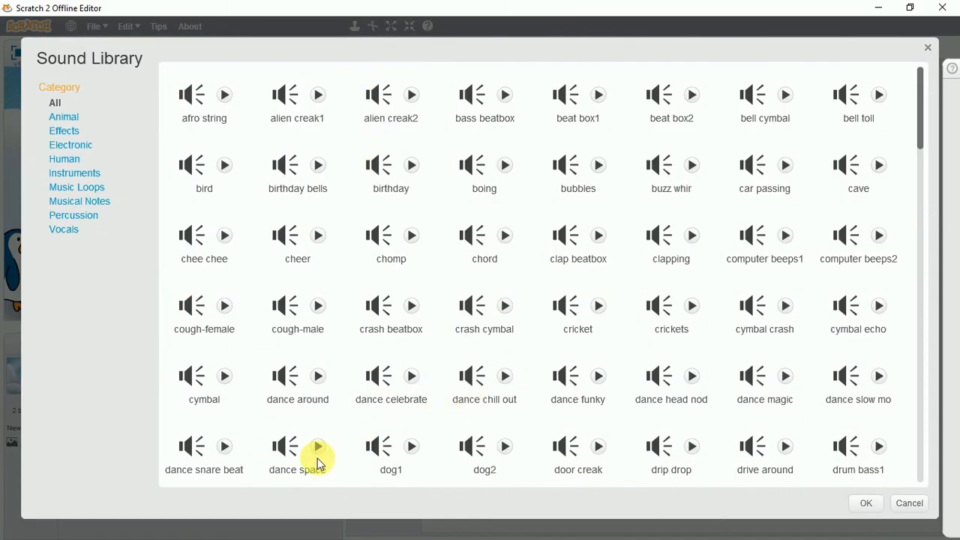
mouse_move(137, 178)
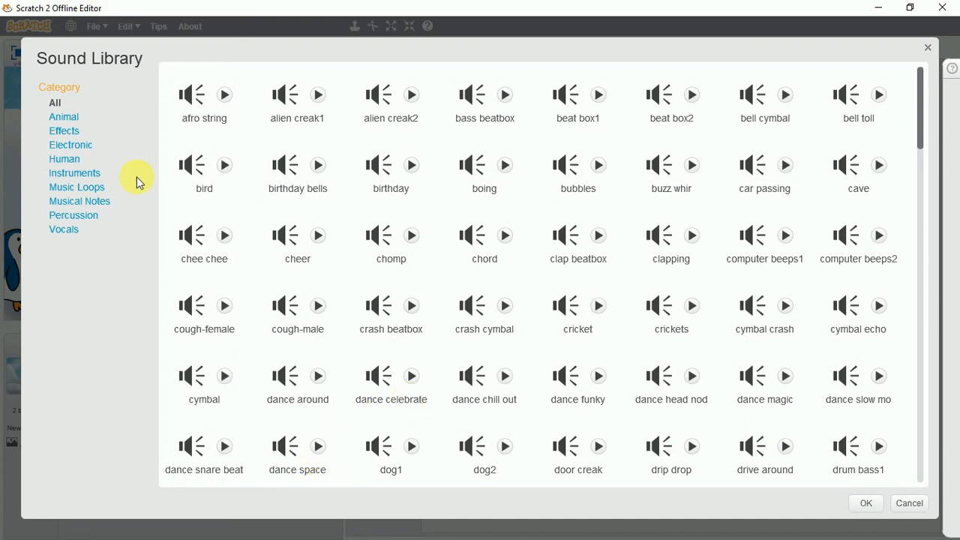
left_click(77, 187)
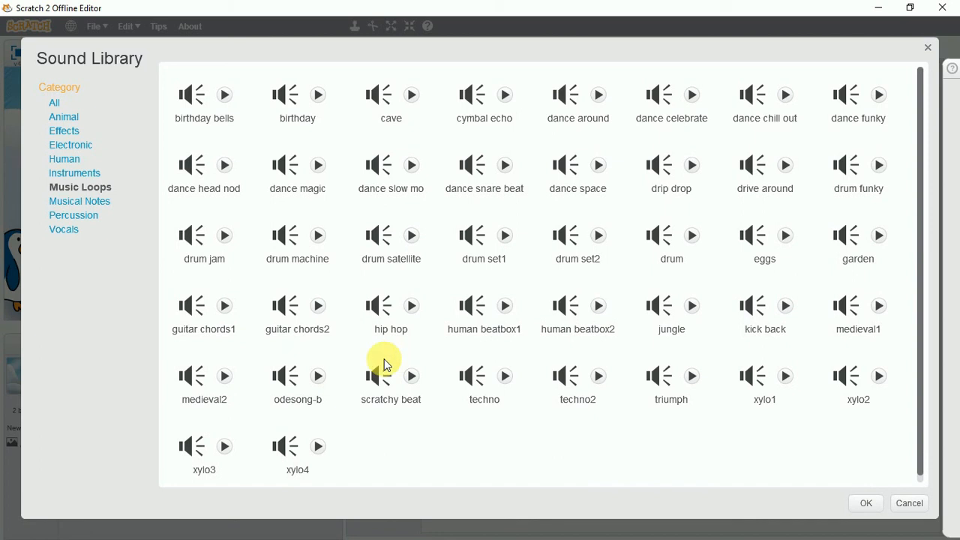
left_click(297, 381)
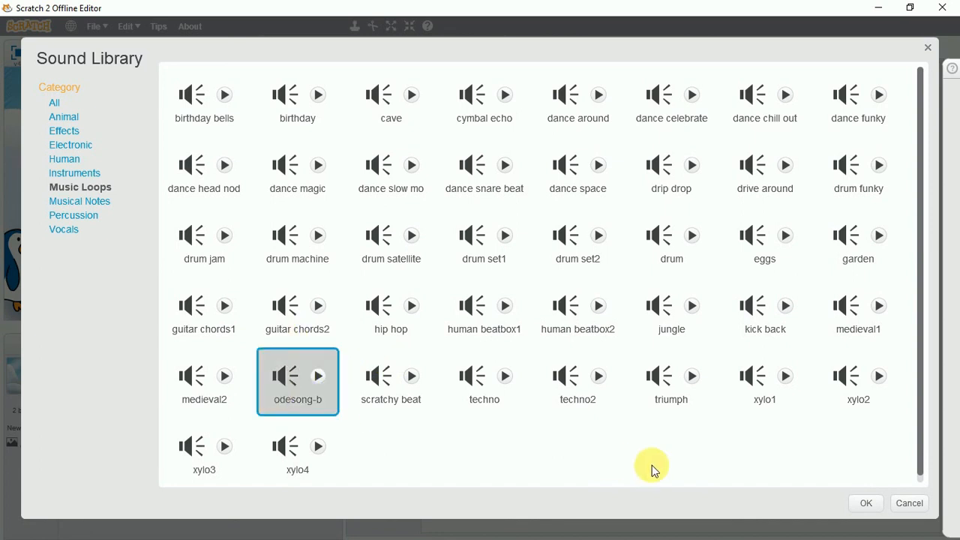
left_click(865, 503)
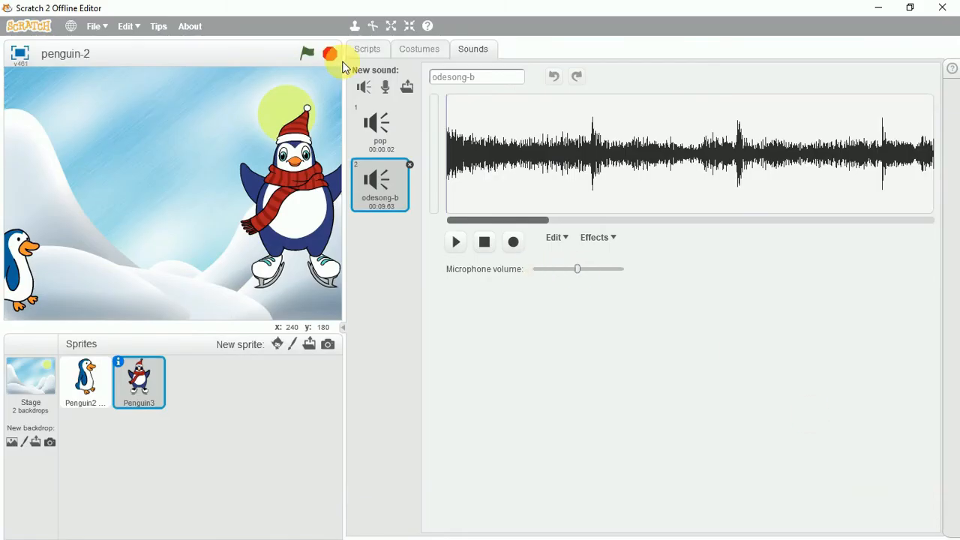
Return to Penguin3's scripts and browse the Looks and Sound block categories.
left_click(367, 48)
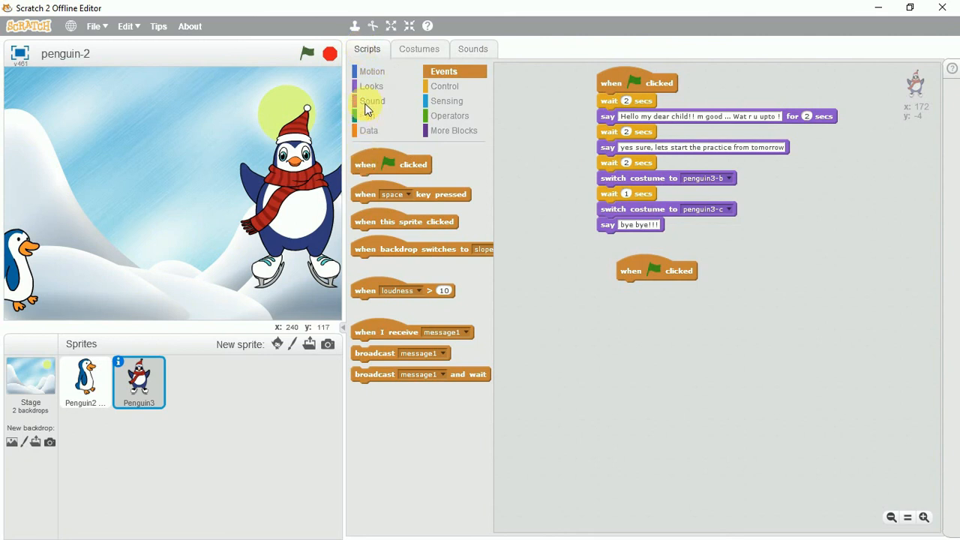
left_click(371, 86)
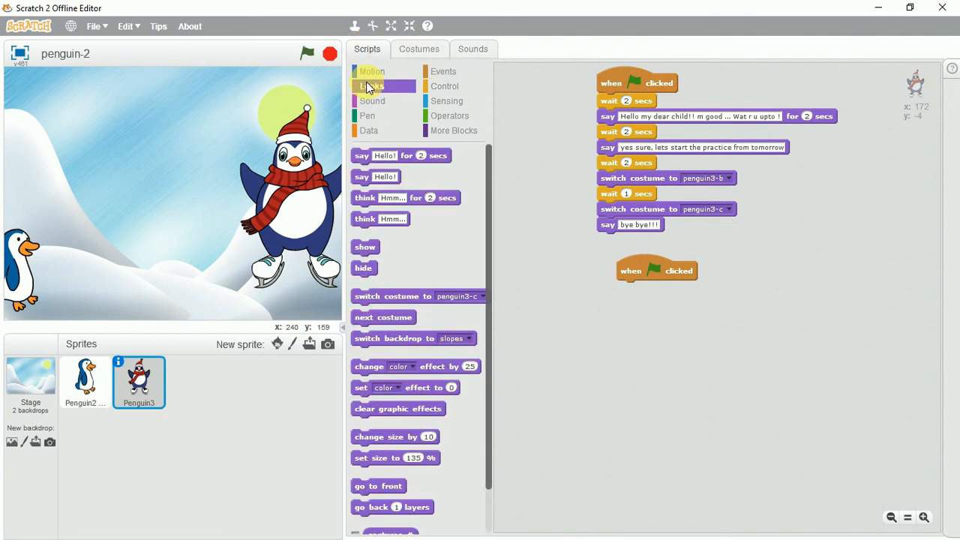
left_click(372, 101)
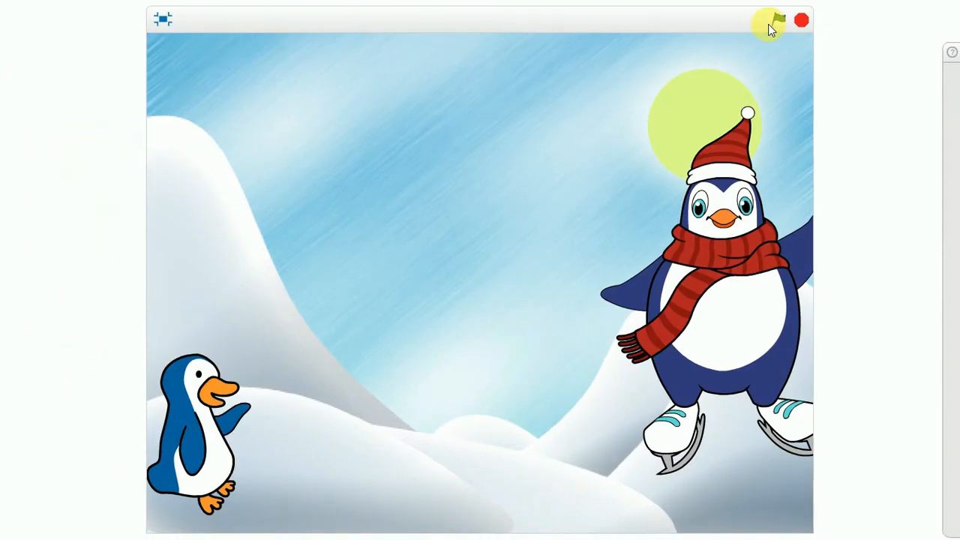
Enter full-screen presentation mode to run the odesong-b music script.
left_click(779, 19)
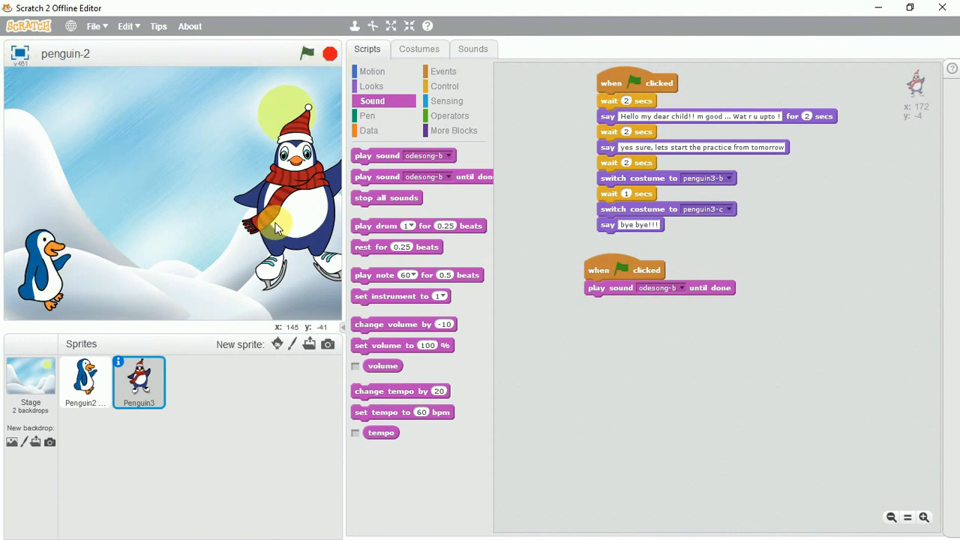
left_click(419, 48)
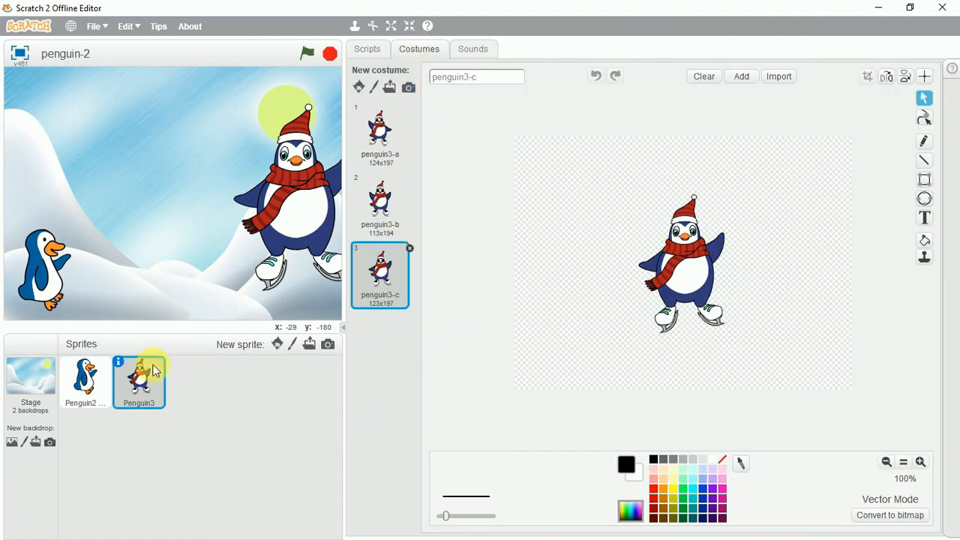
mouse_move(384, 60)
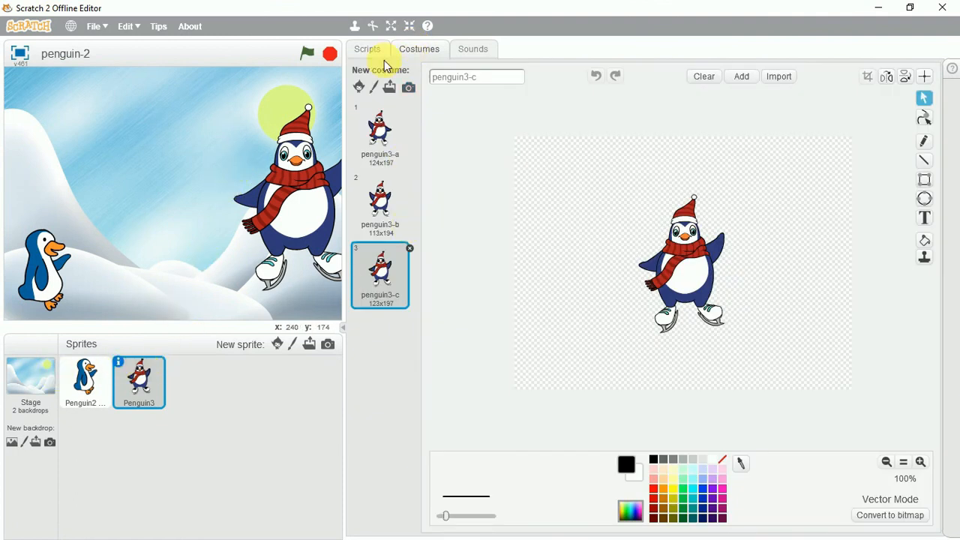
left_click(368, 49)
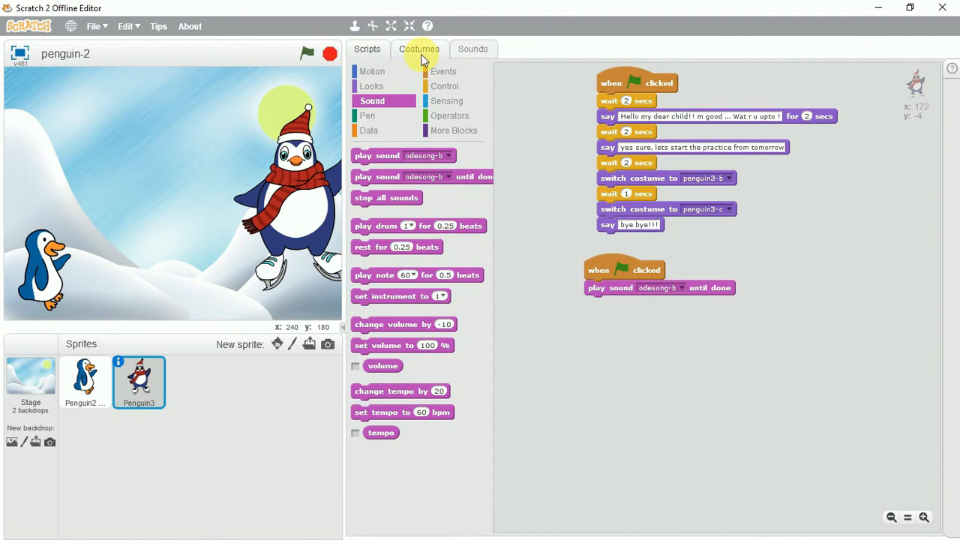
mouse_move(389, 80)
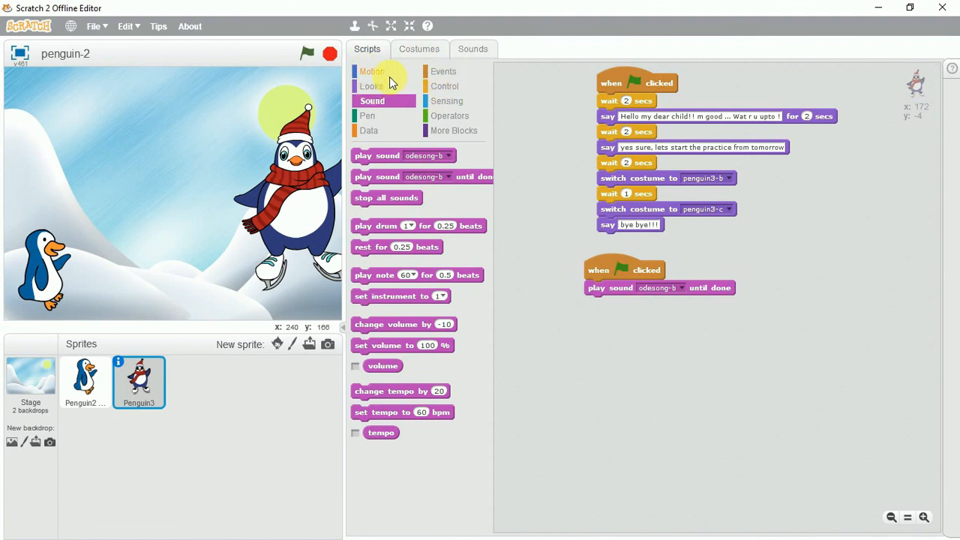